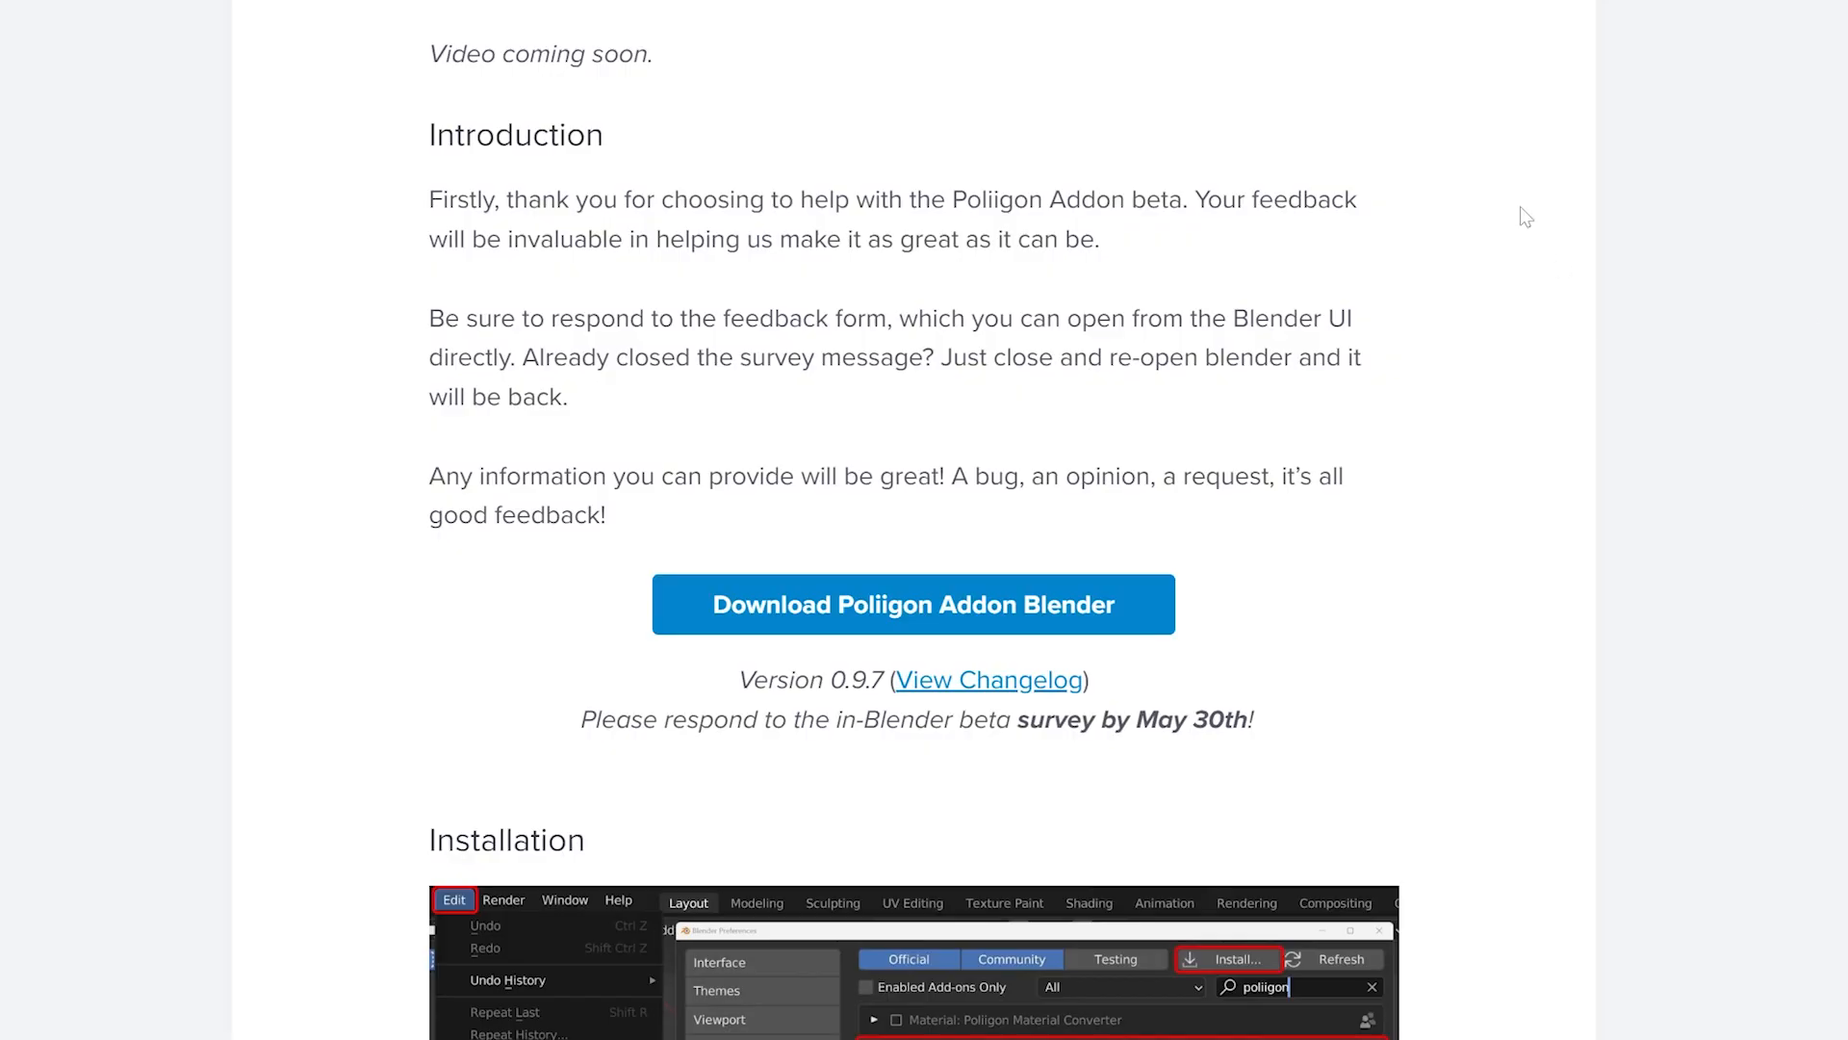
Scroll the Poliigon addon page down to the Installation section
scroll(down, 3)
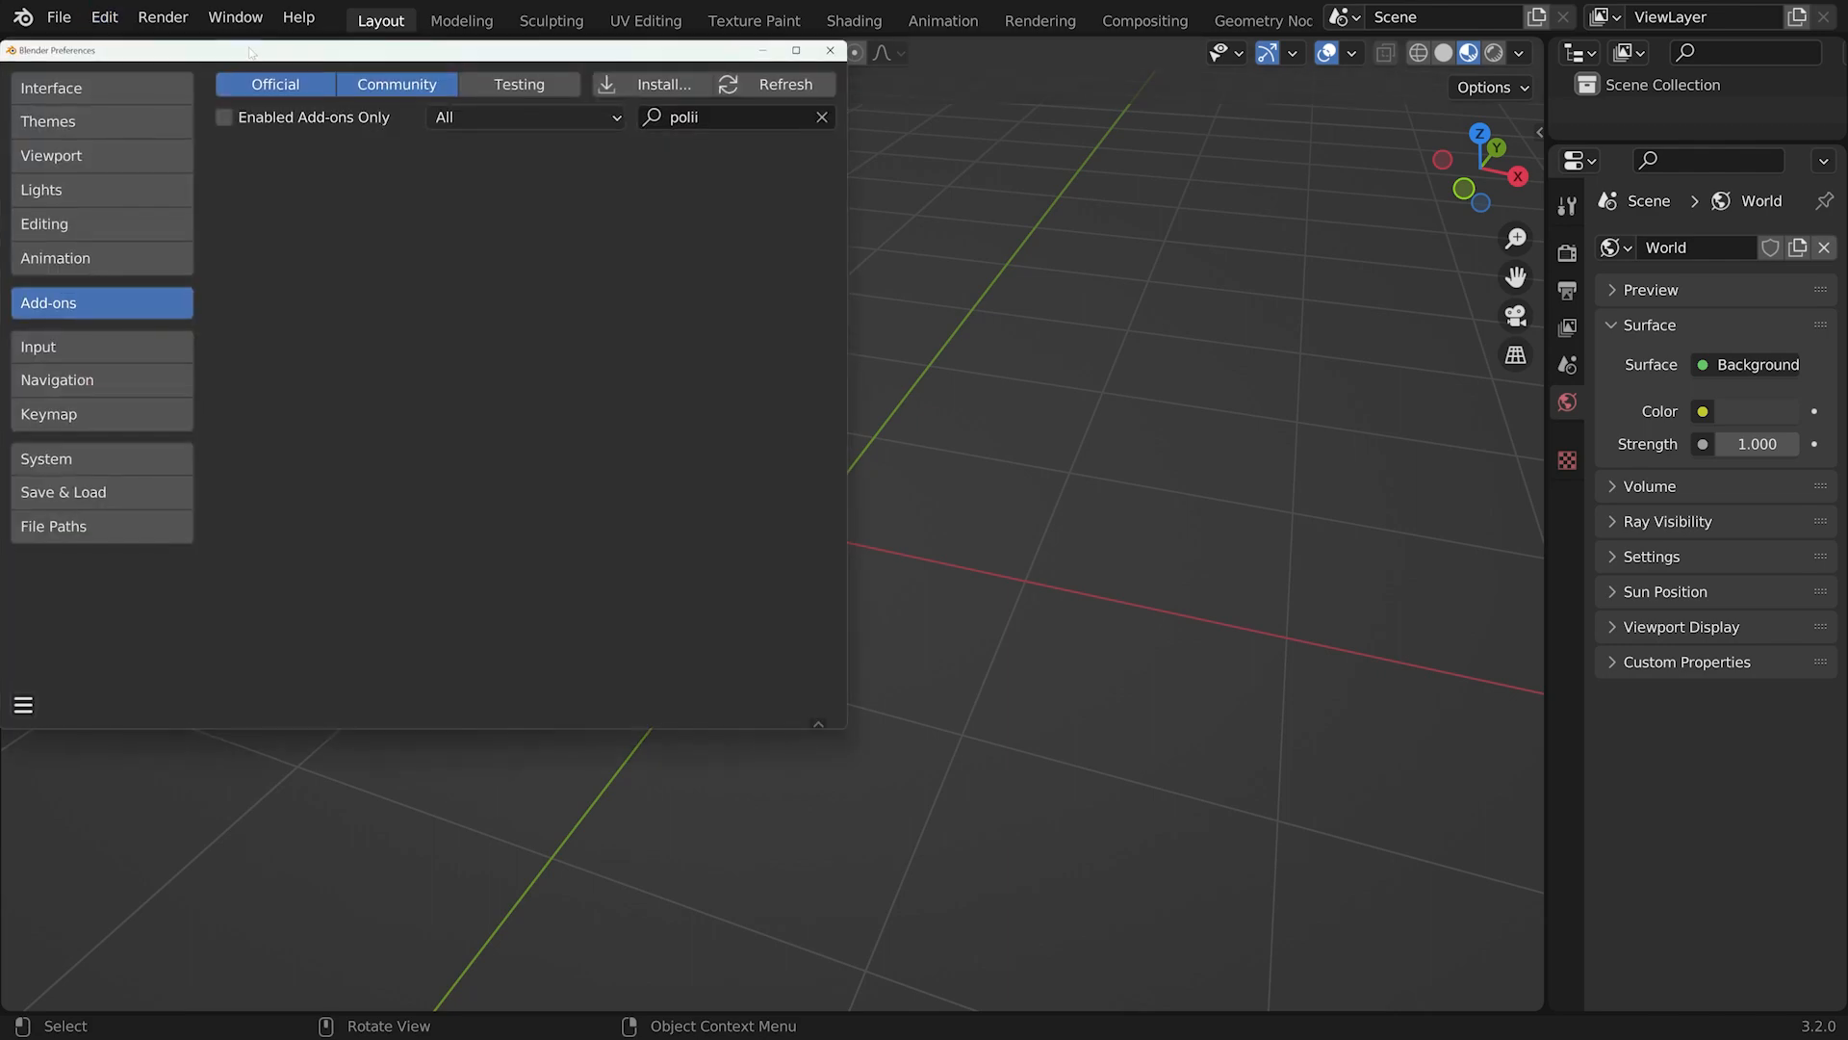
Install the poliigon-addon-blender.zip add-on through Blender's Add-ons preferences
click(418, 196)
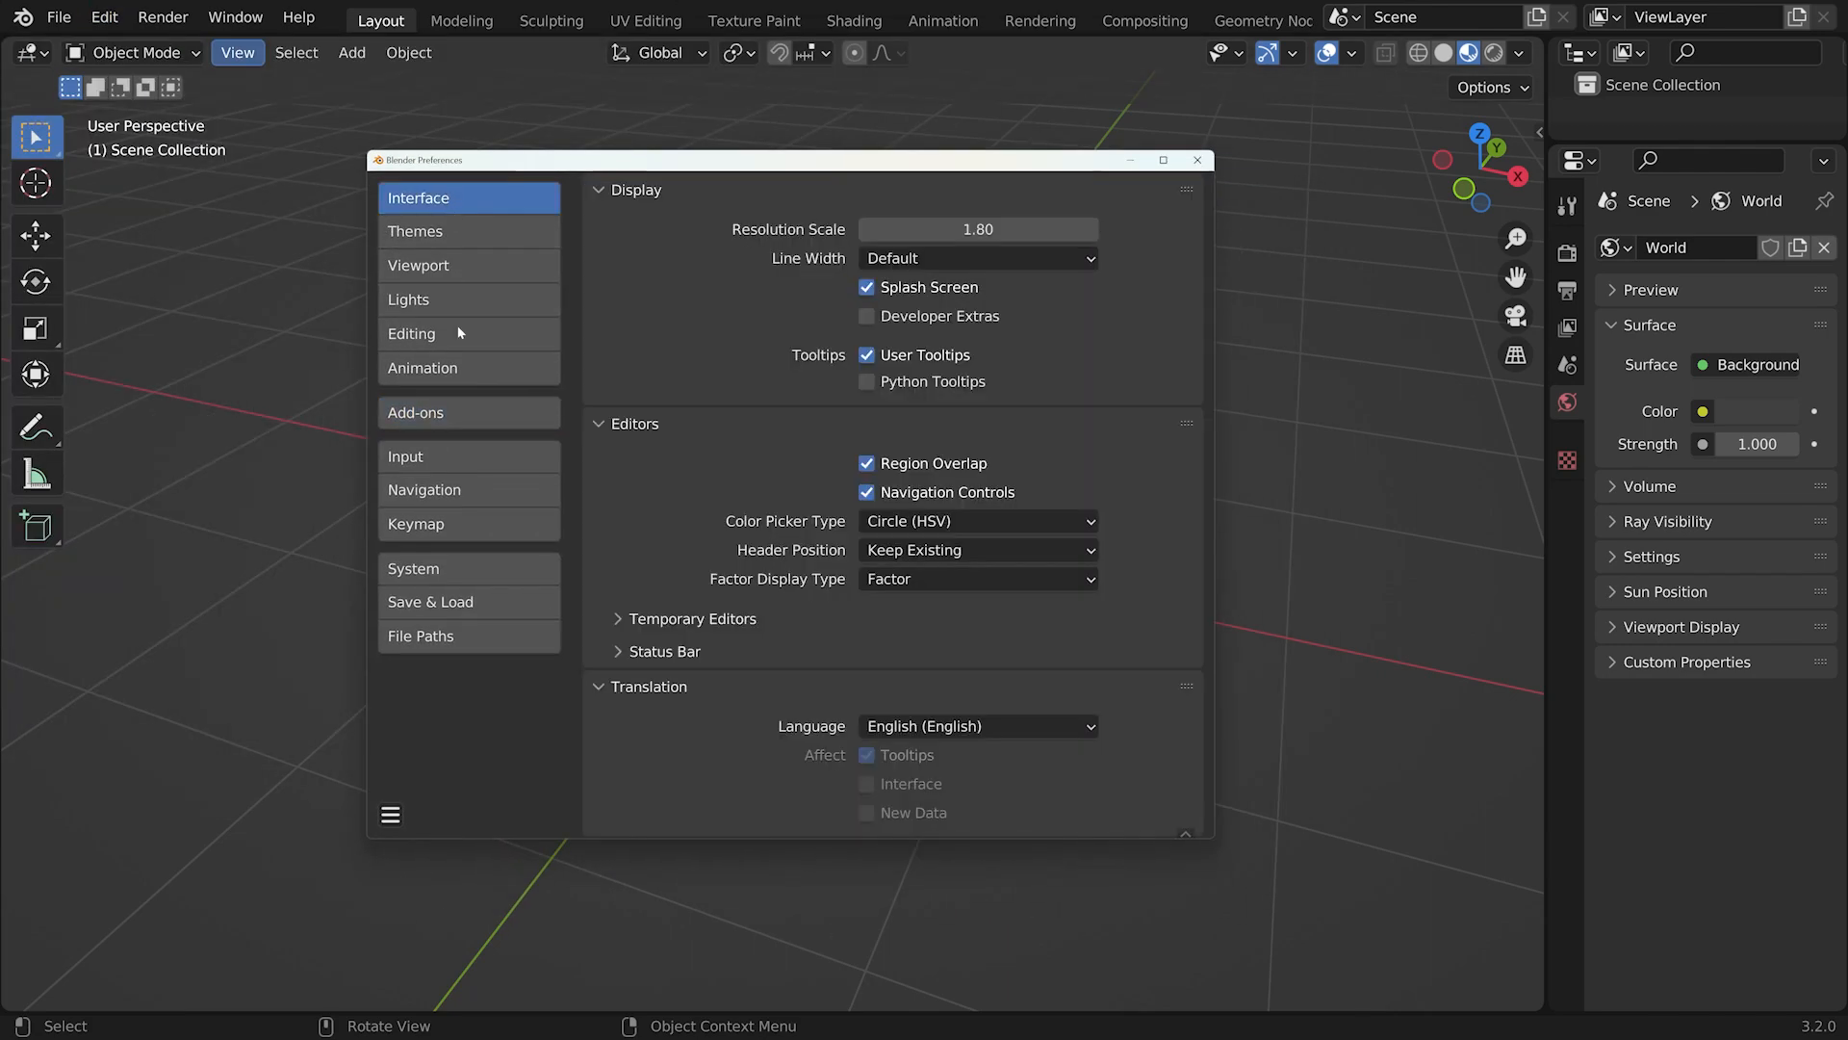
click(470, 411)
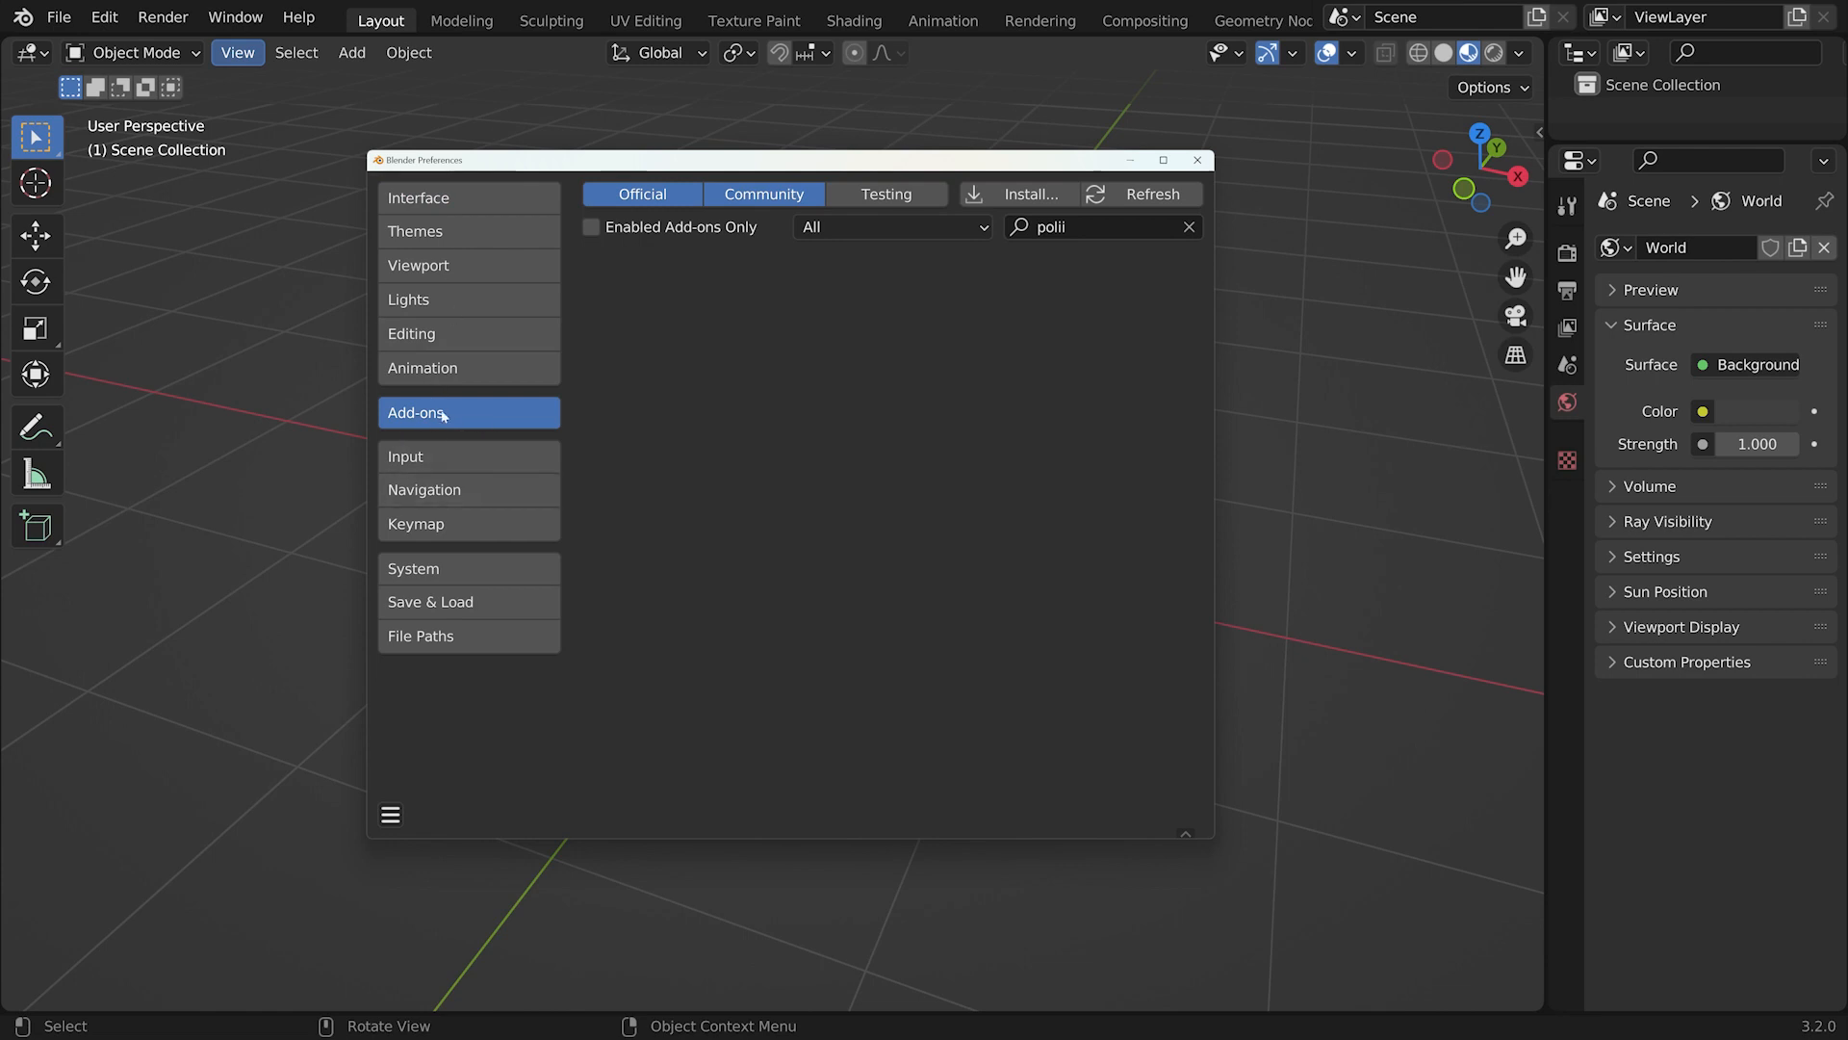
mouse_move(1053, 192)
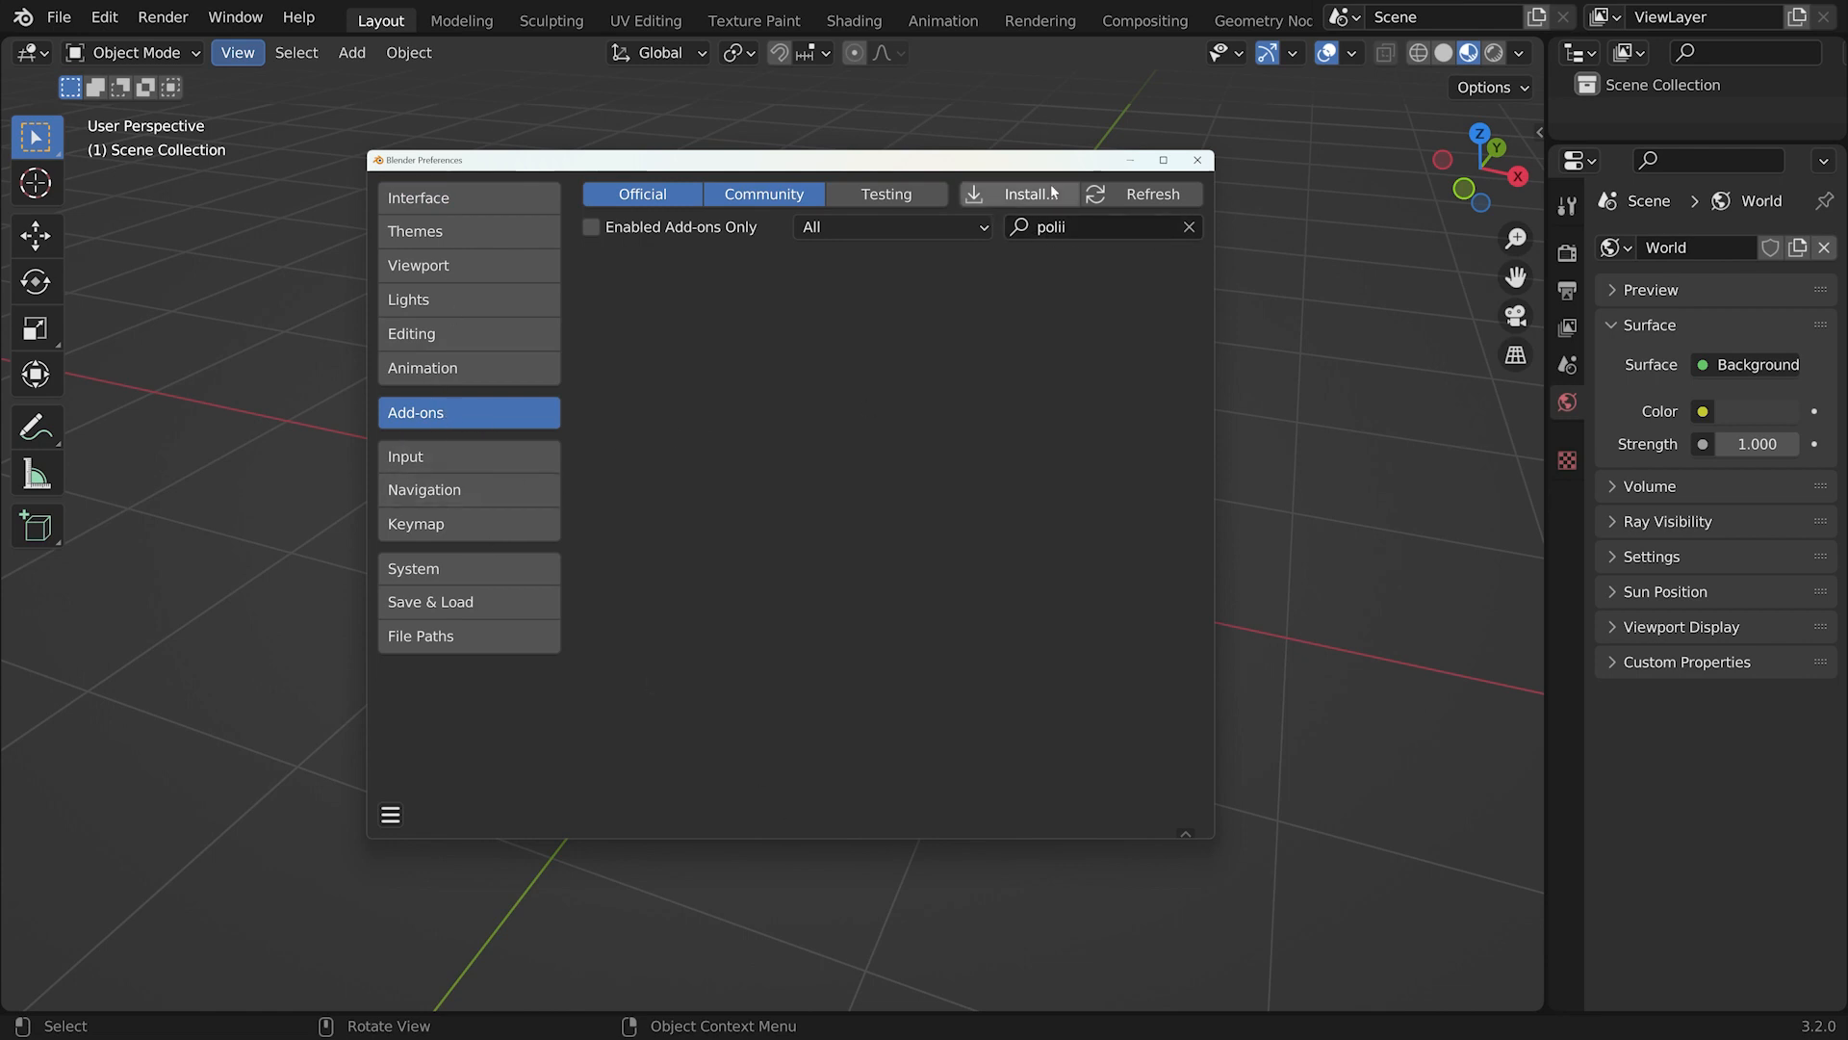
click(1020, 193)
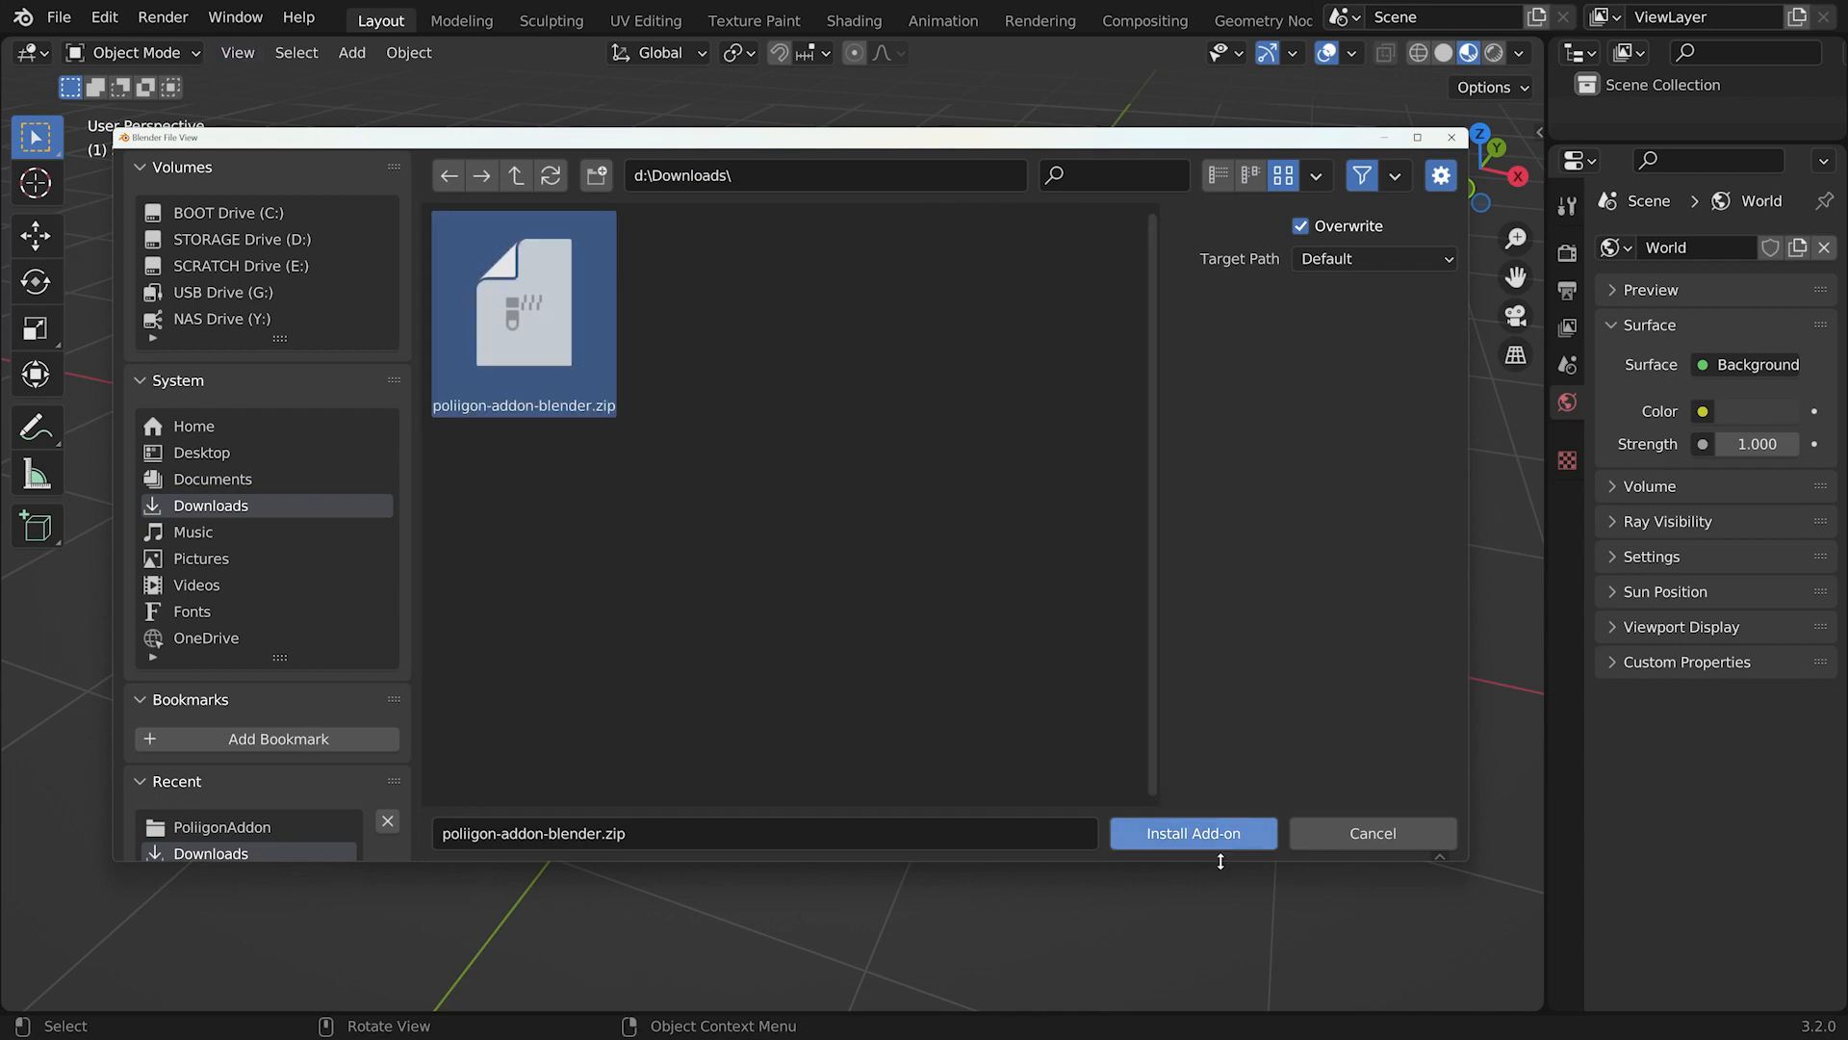
click(1192, 834)
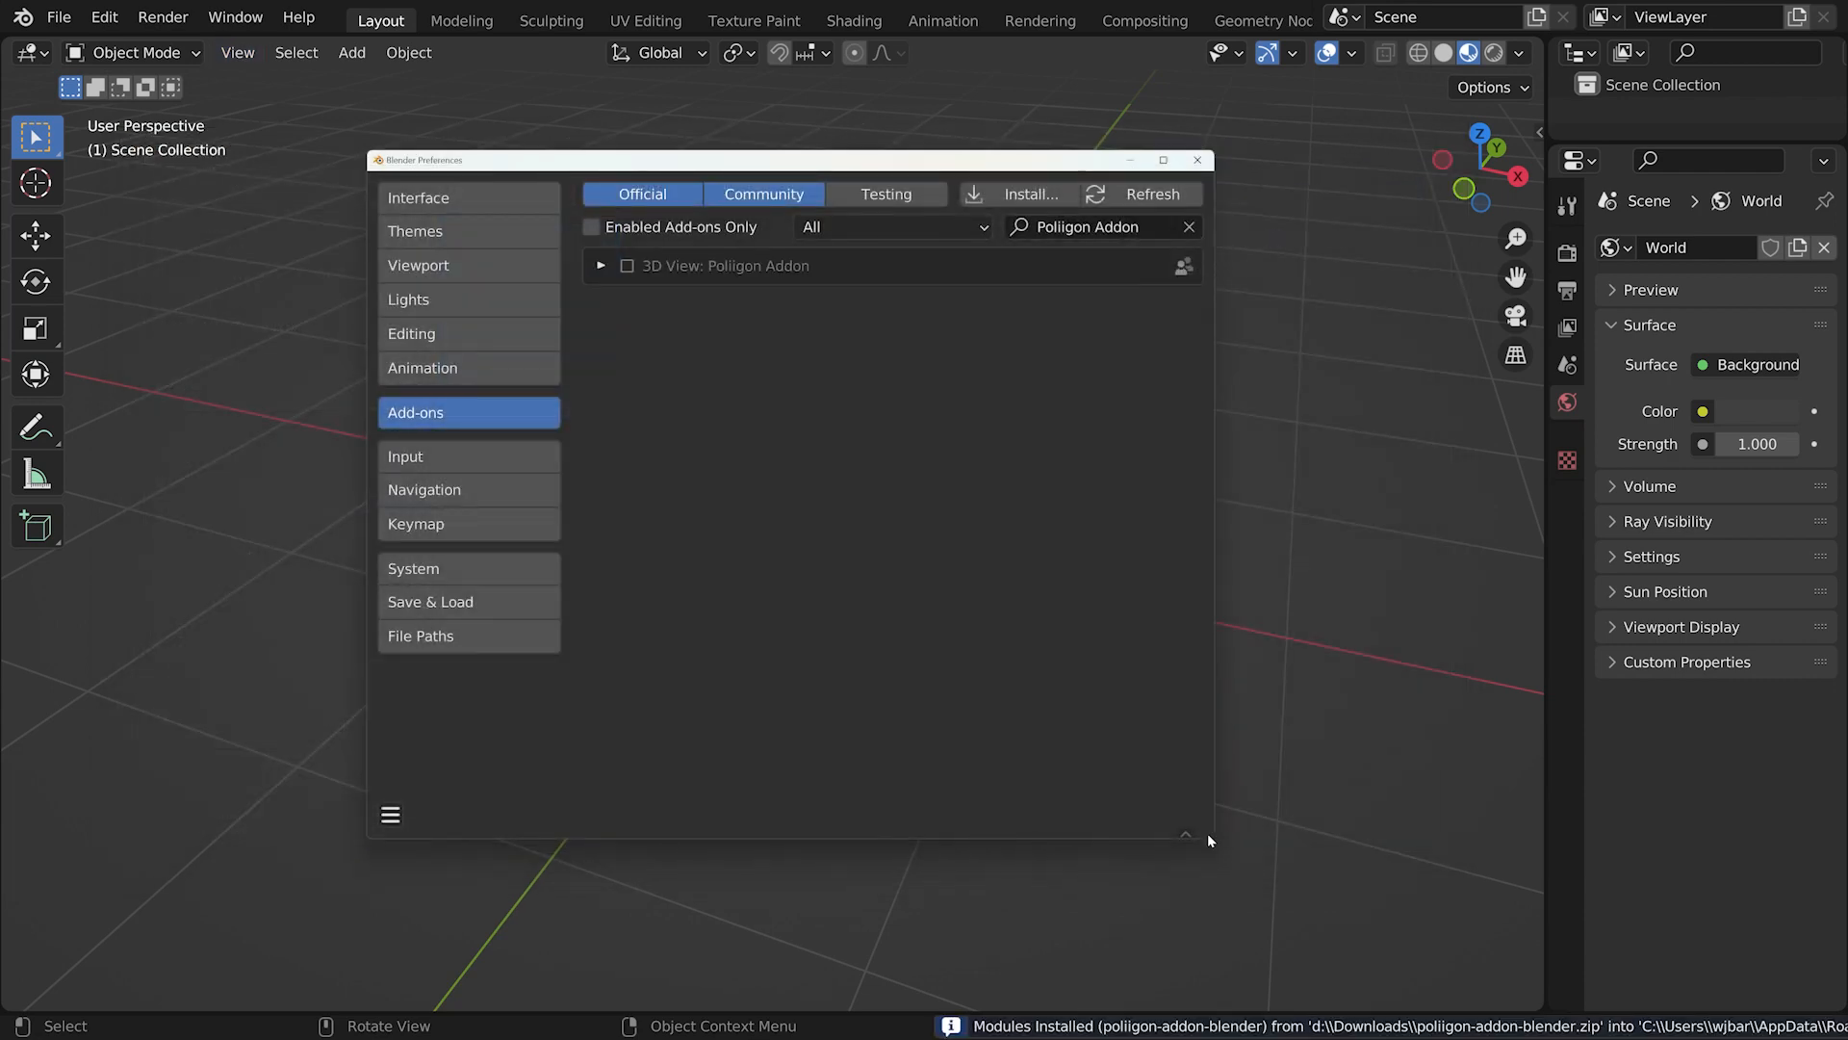
mouse_move(605, 653)
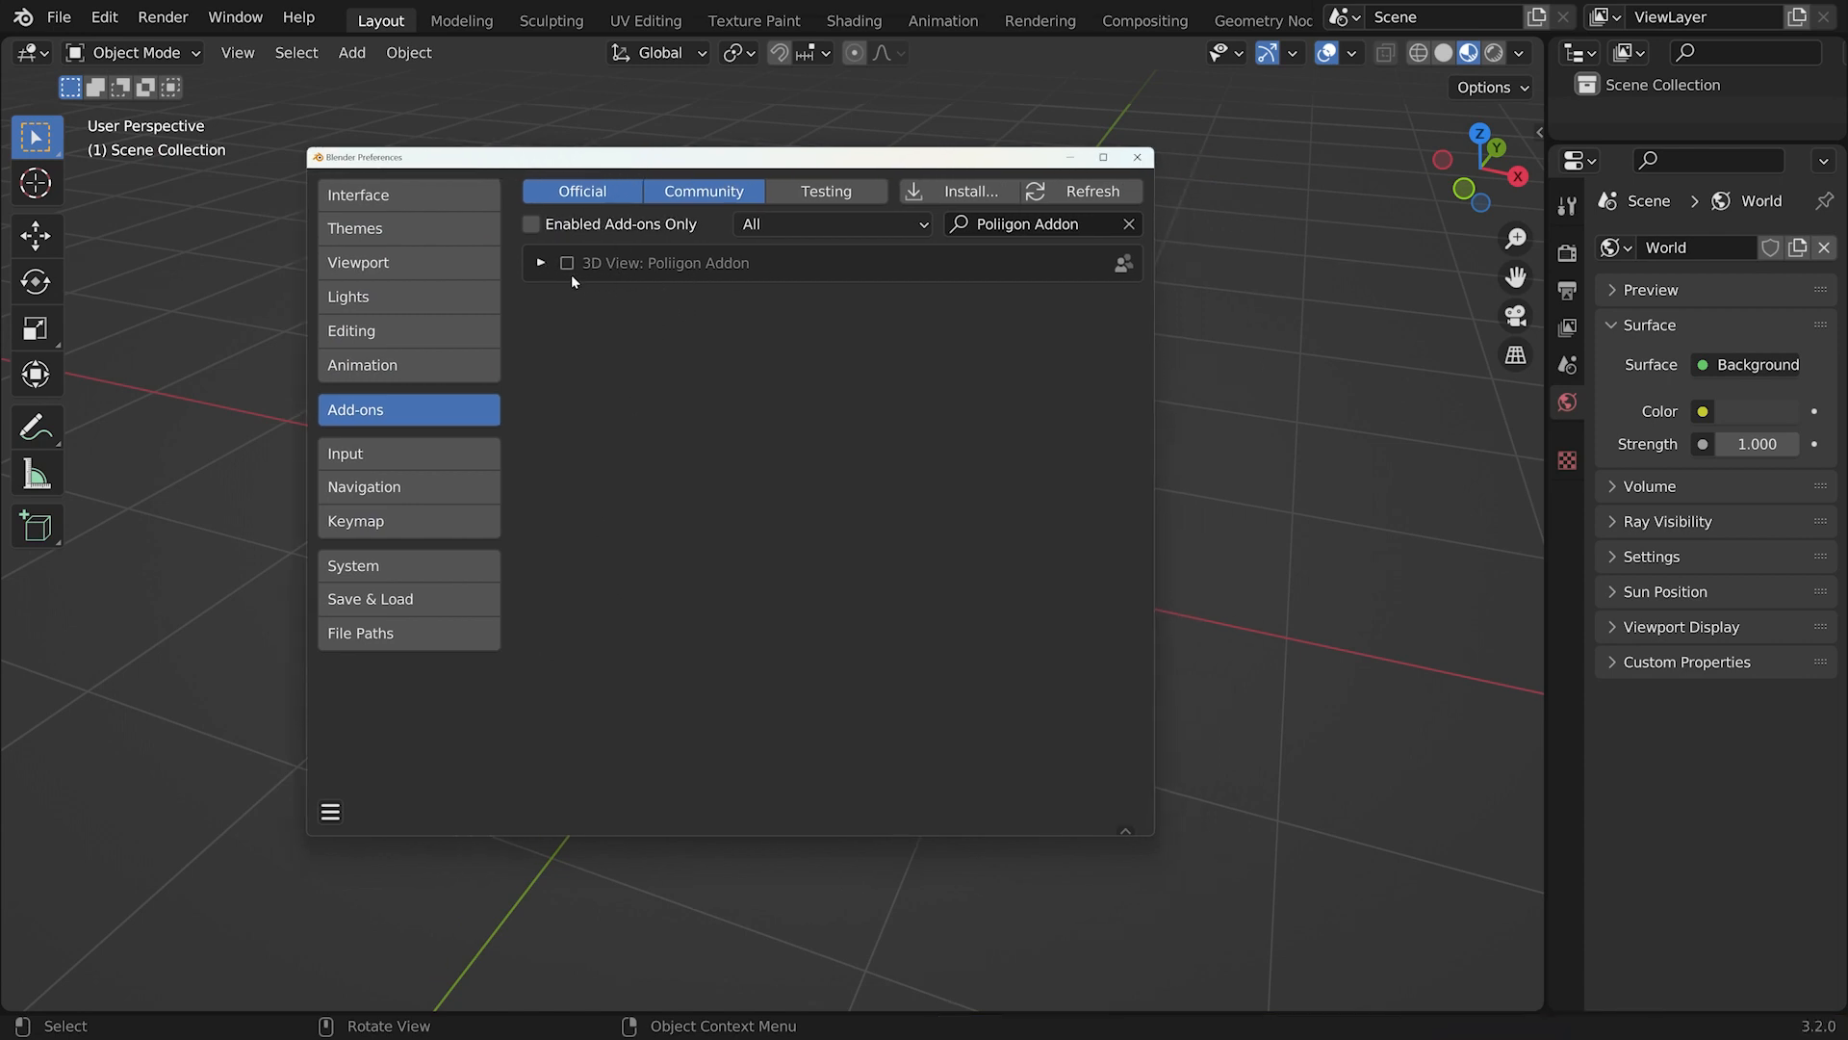
Enable the 3D View: Poliigon Addon and expand its preferences
click(566, 264)
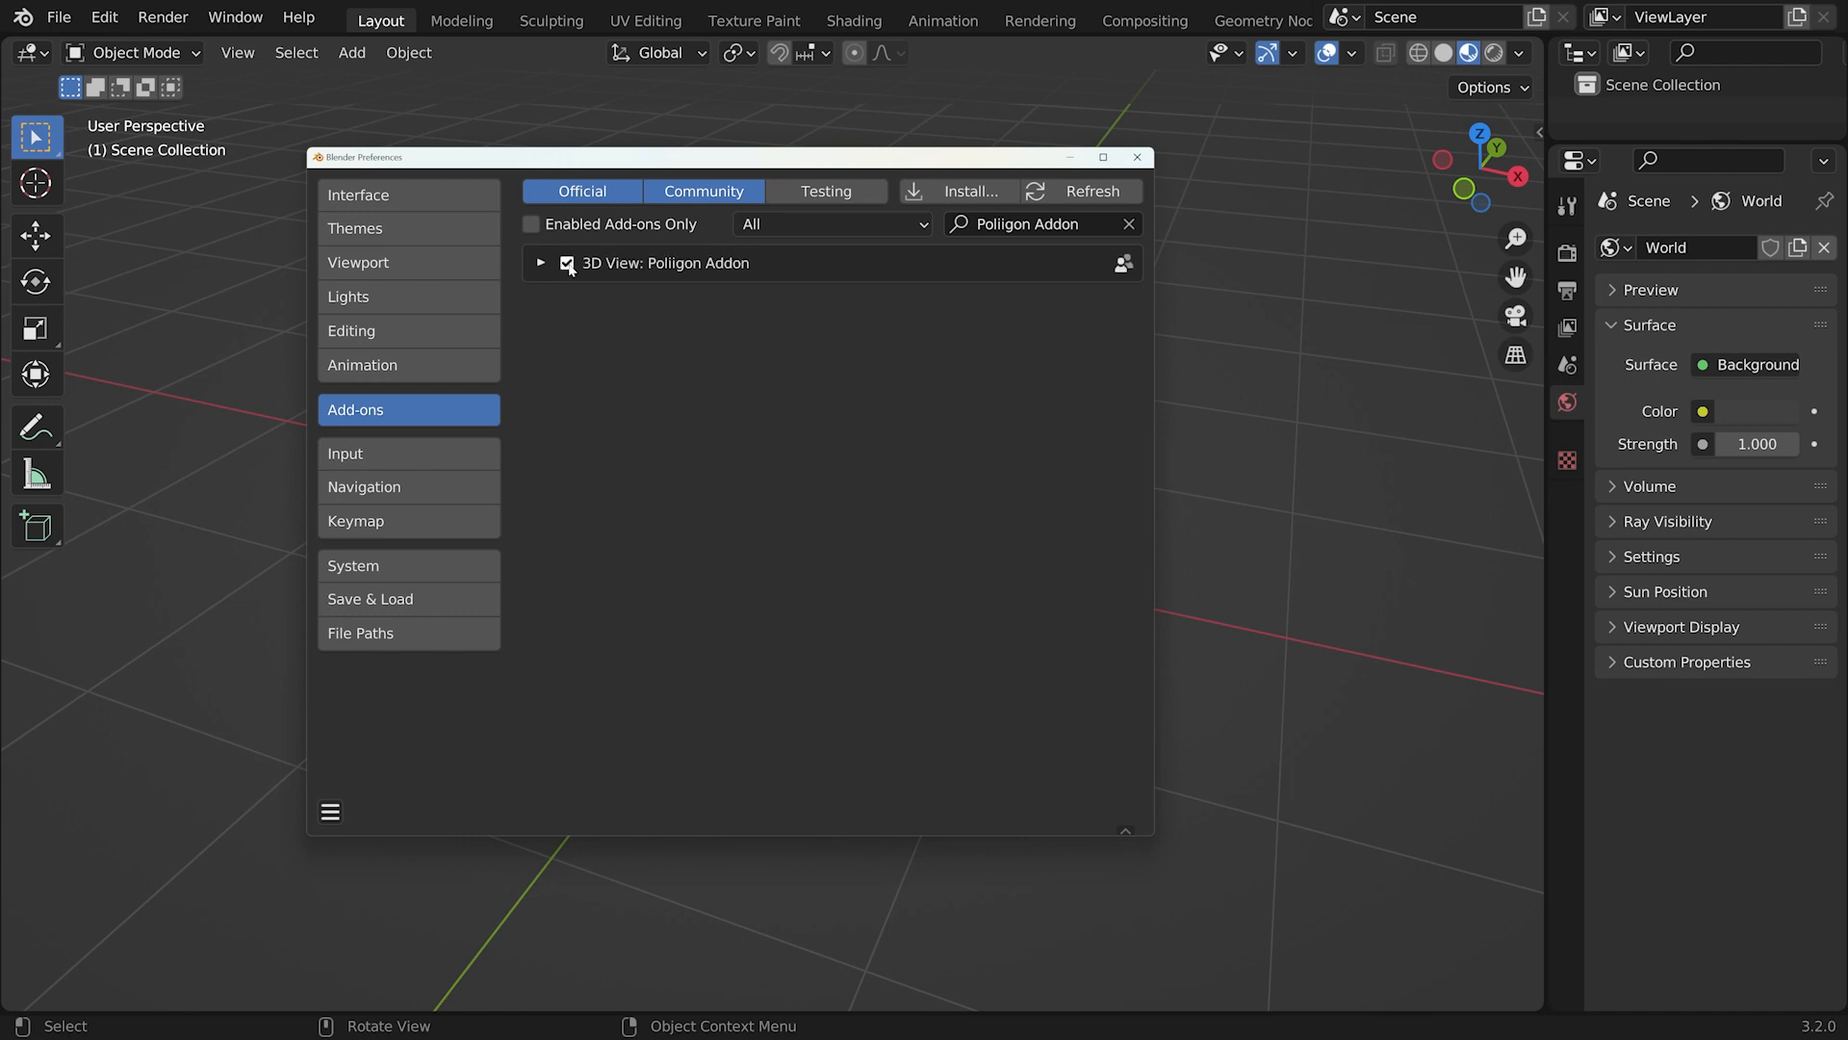
click(541, 264)
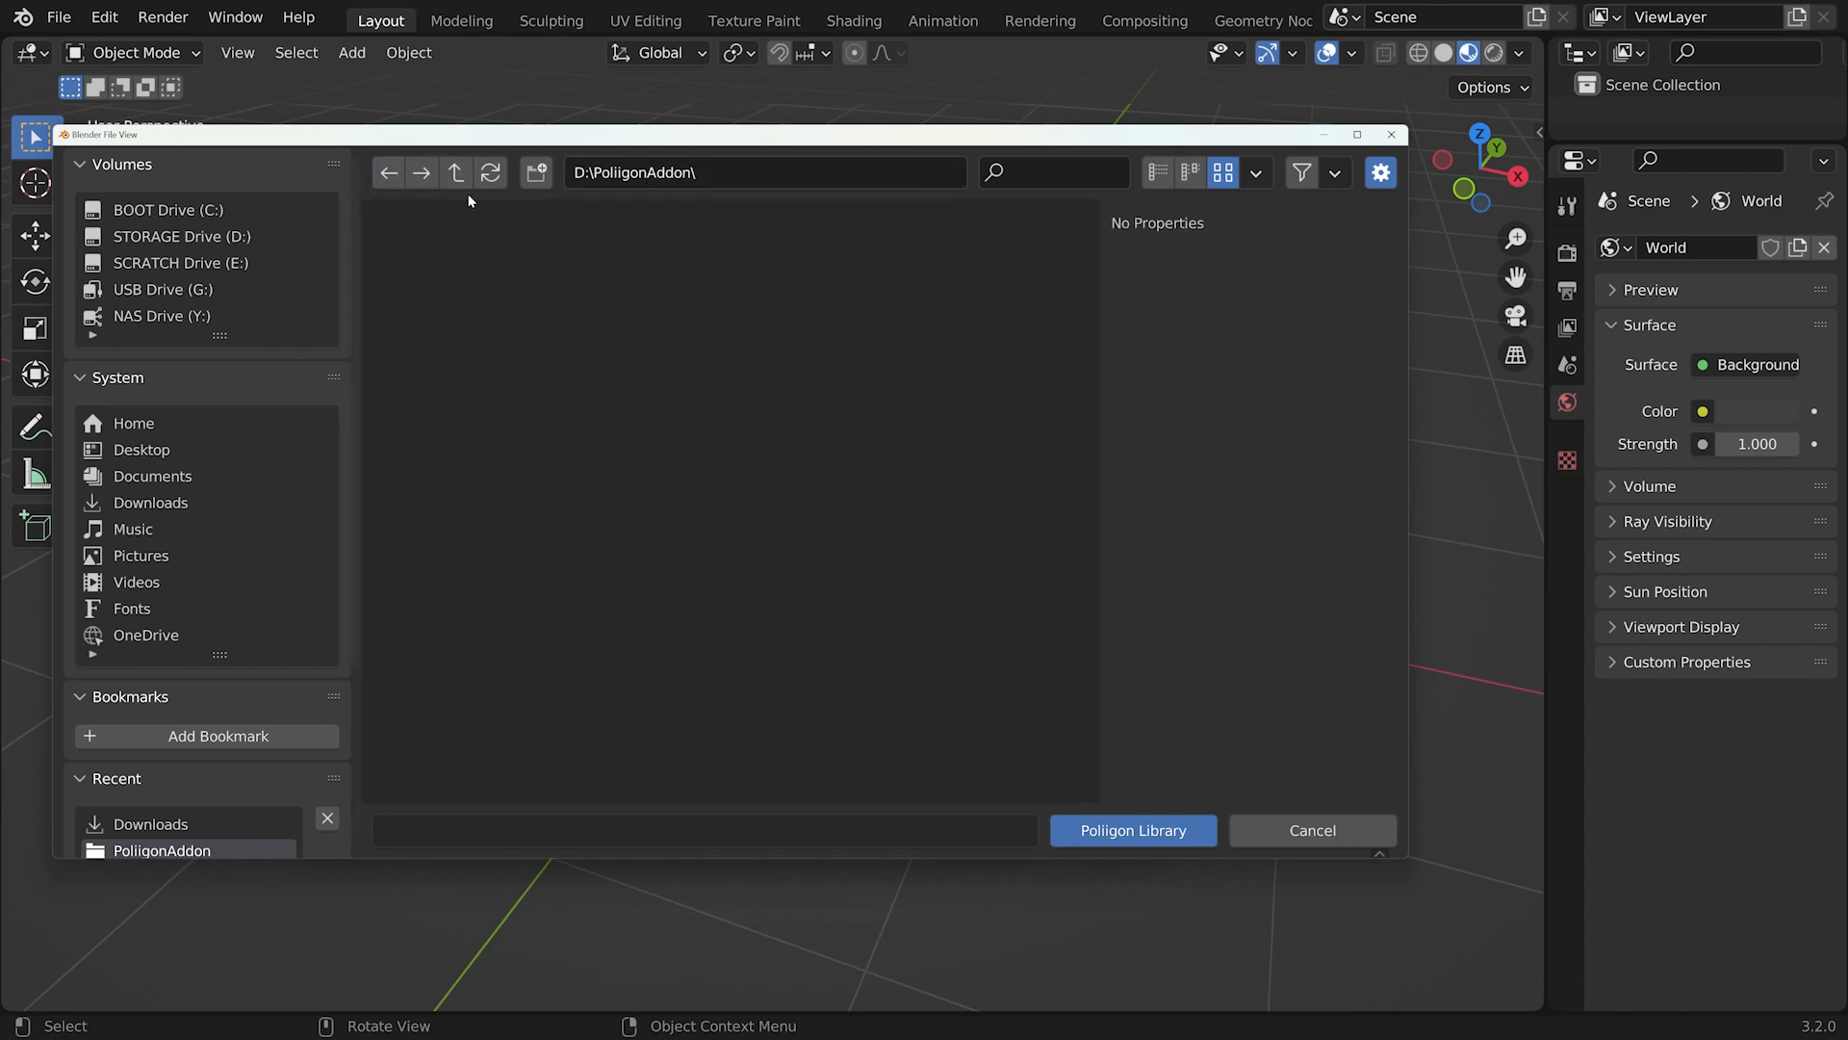
Choose D:\PoliigonAddon\ as the Poliigon asset library folder
click(1130, 829)
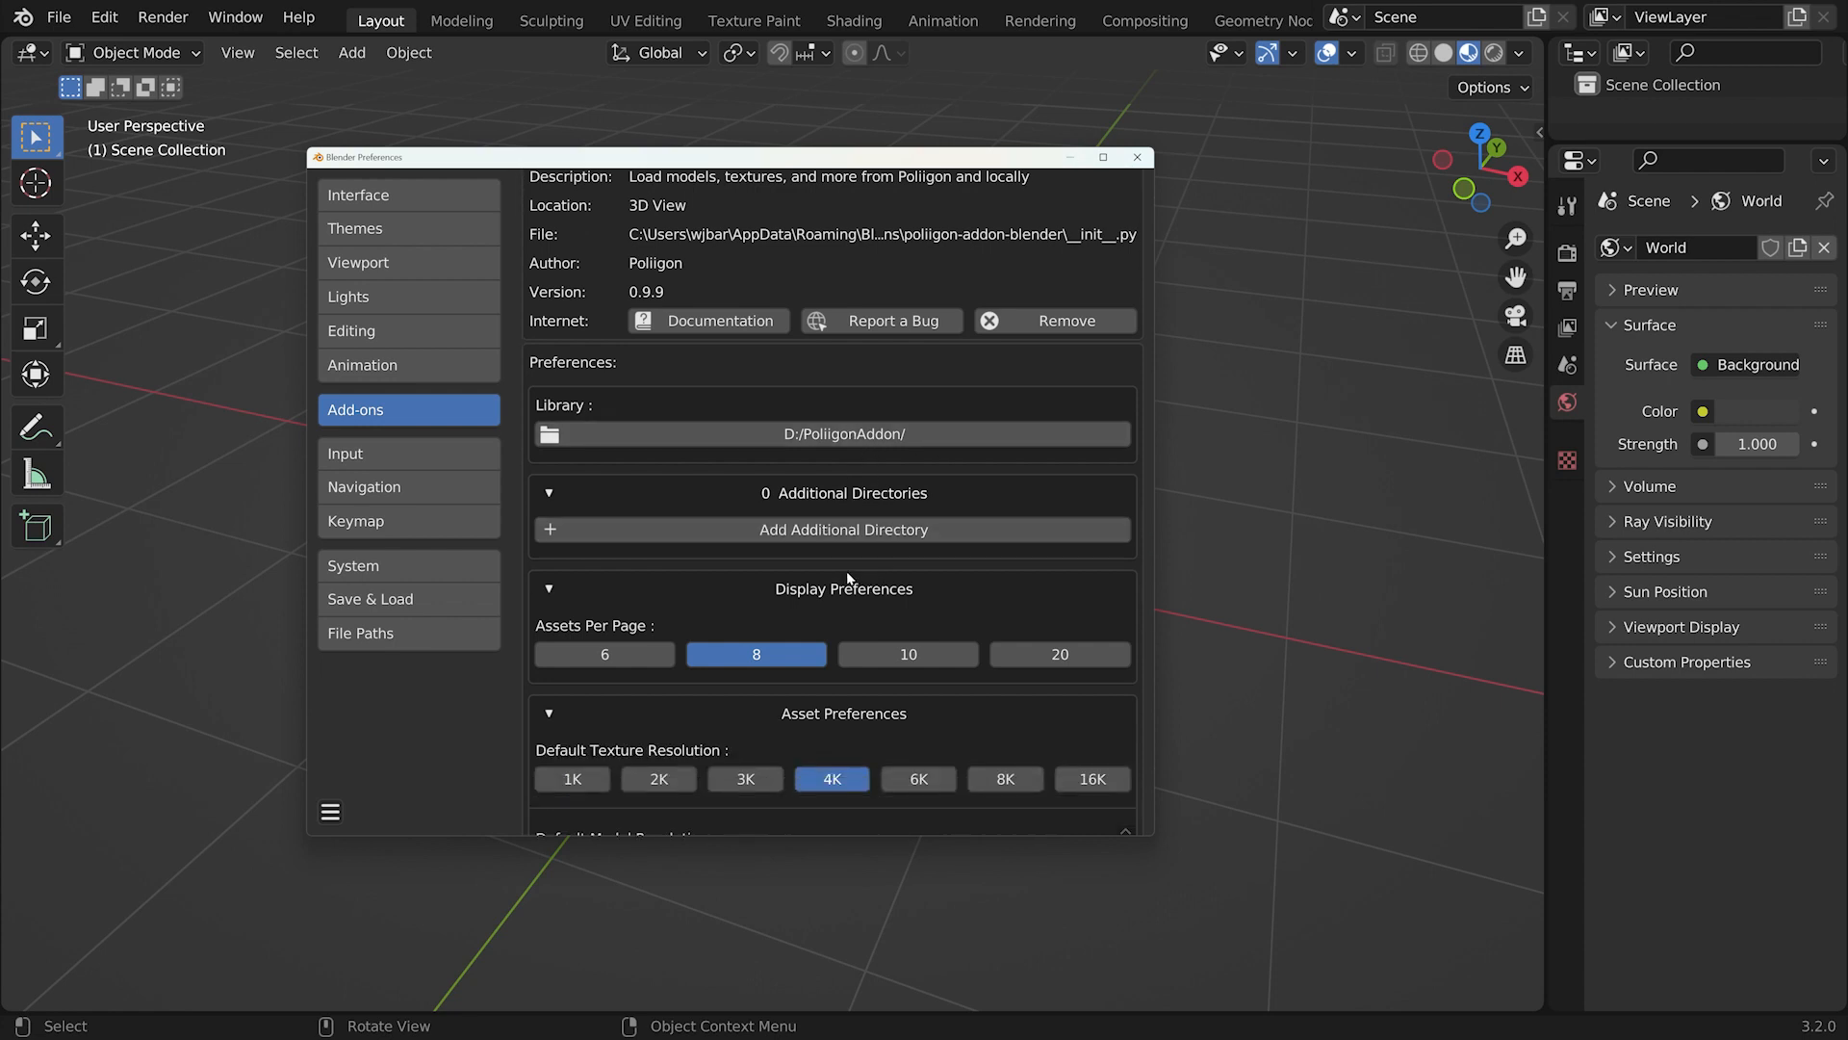
scroll(down, 3)
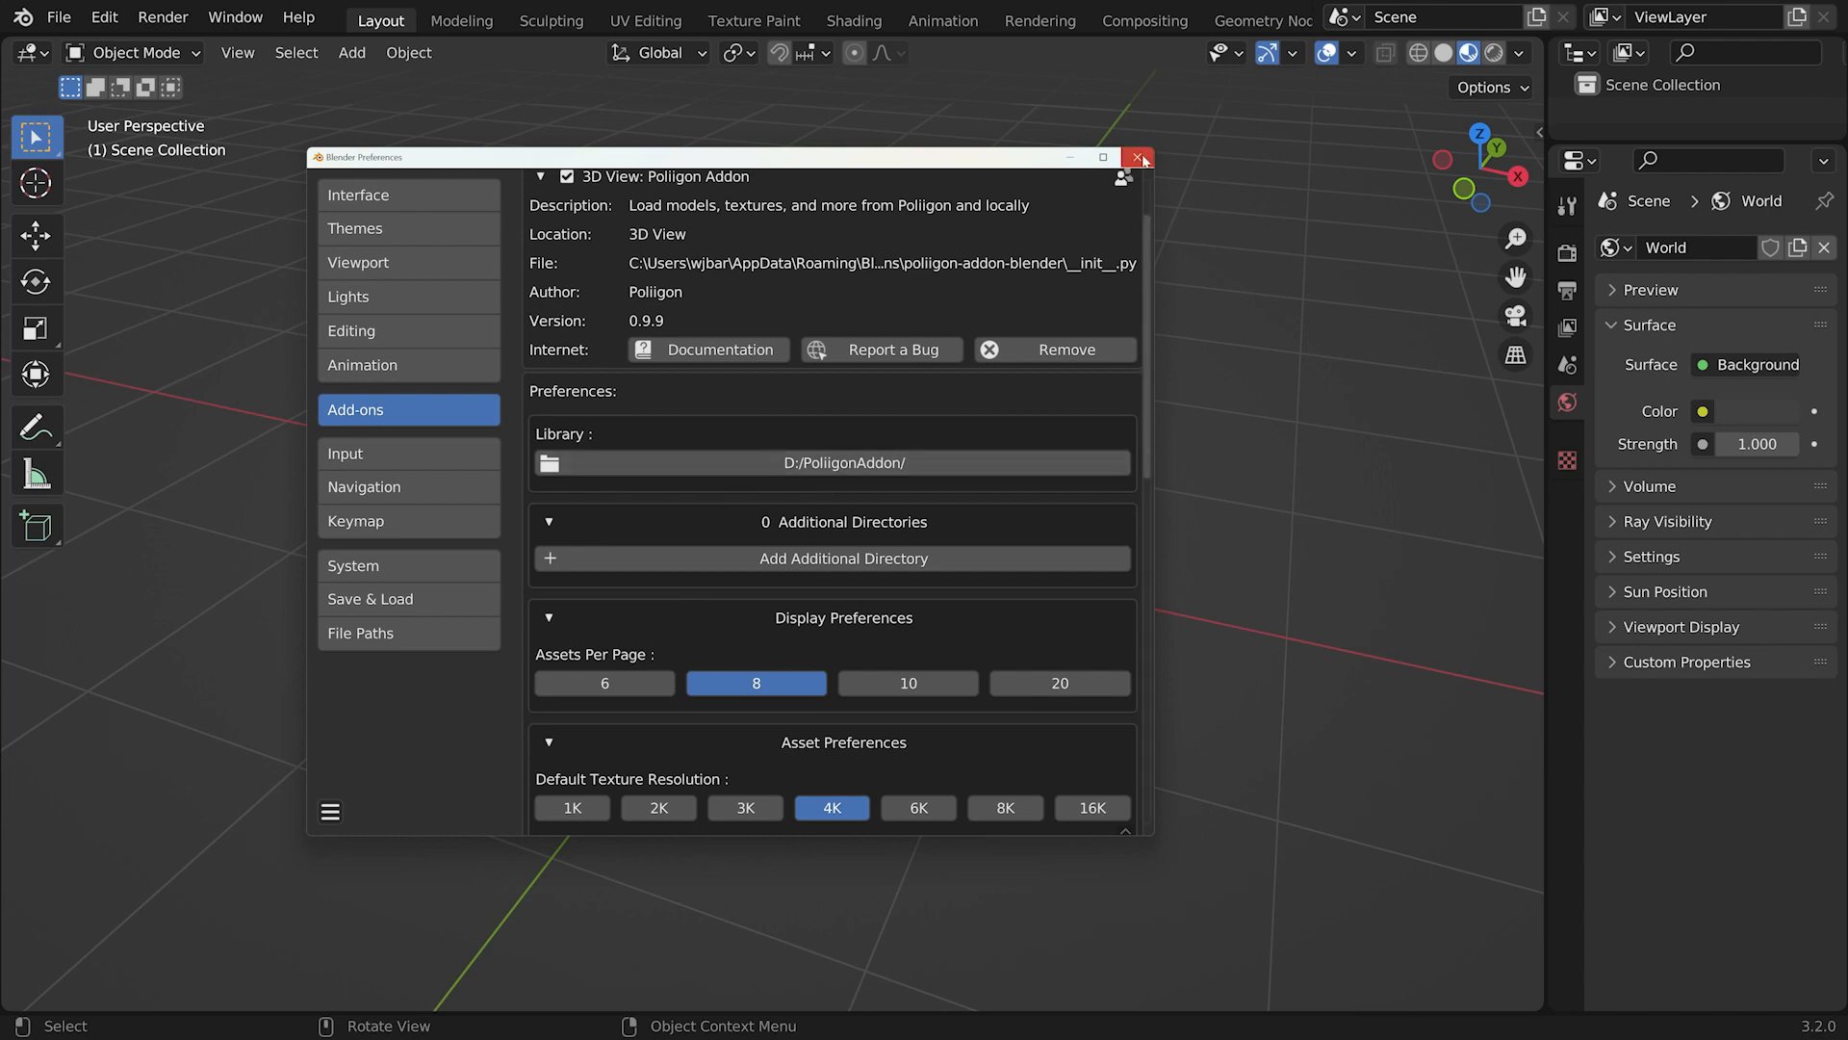
Log into the Poliigon sidebar panel with the account email and password
click(1138, 158)
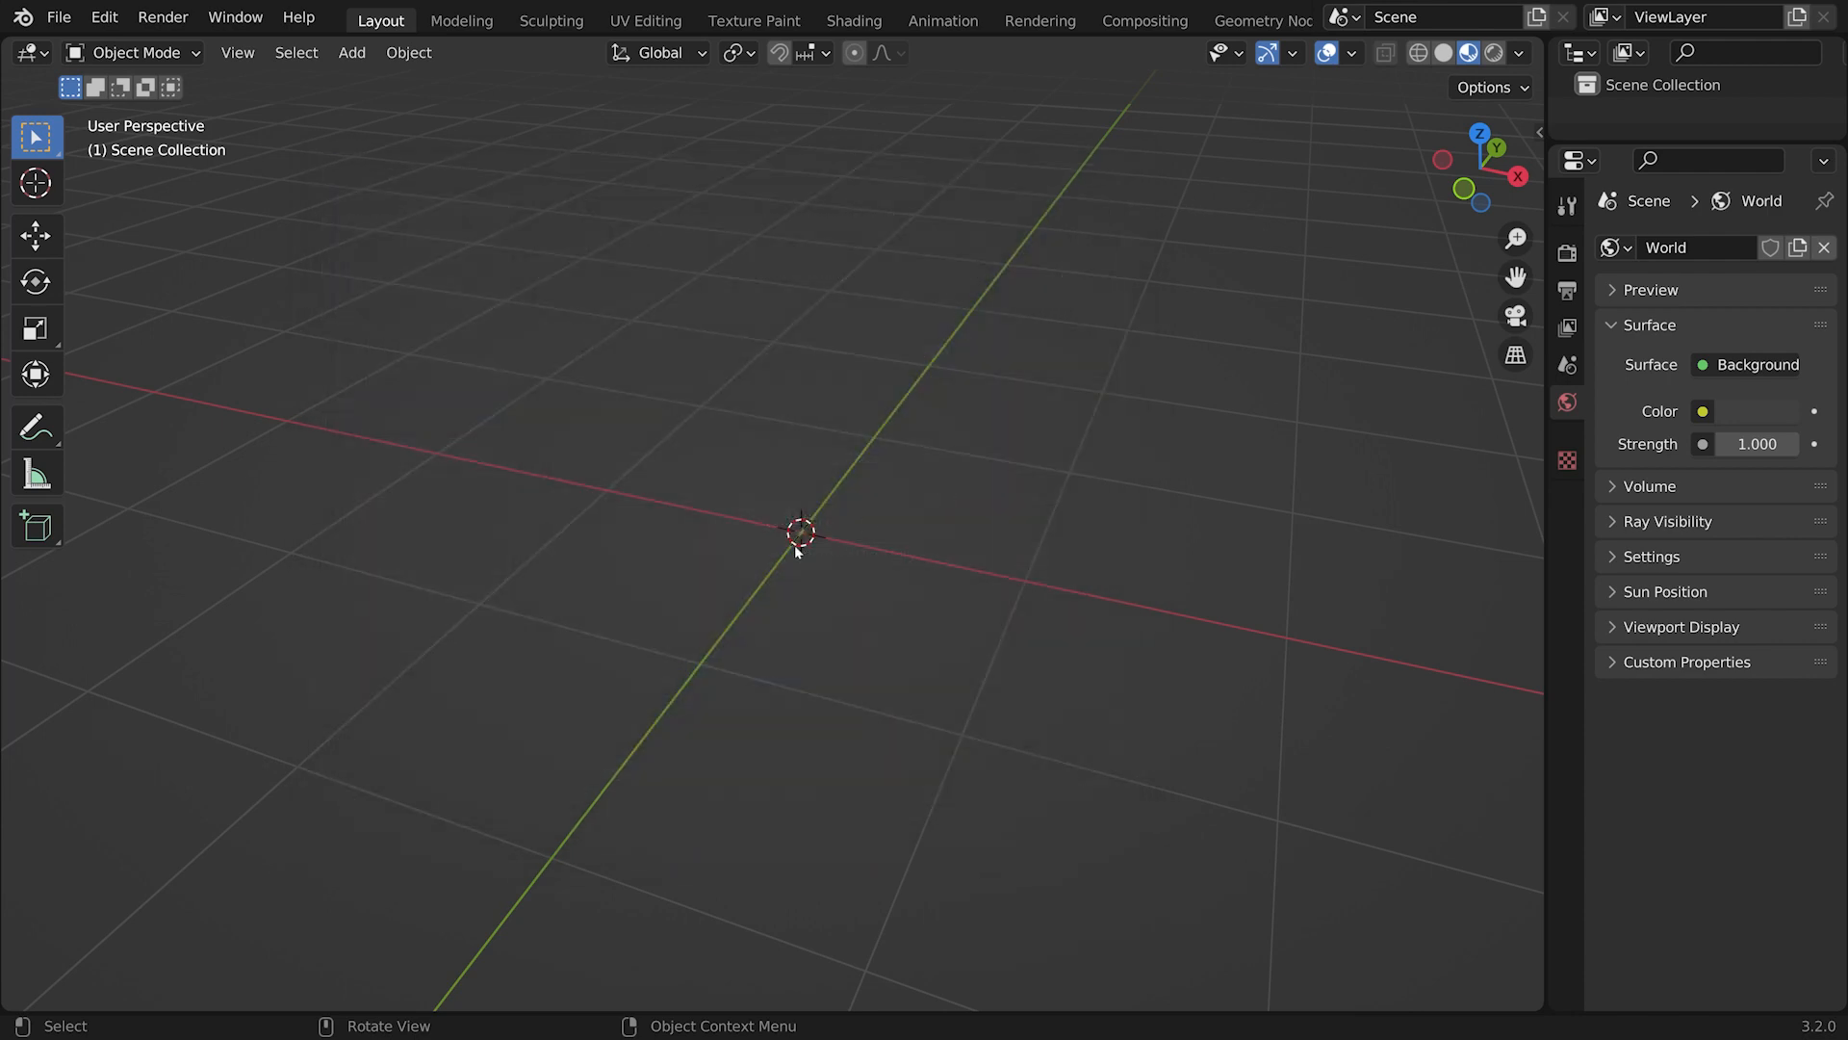
click(1529, 339)
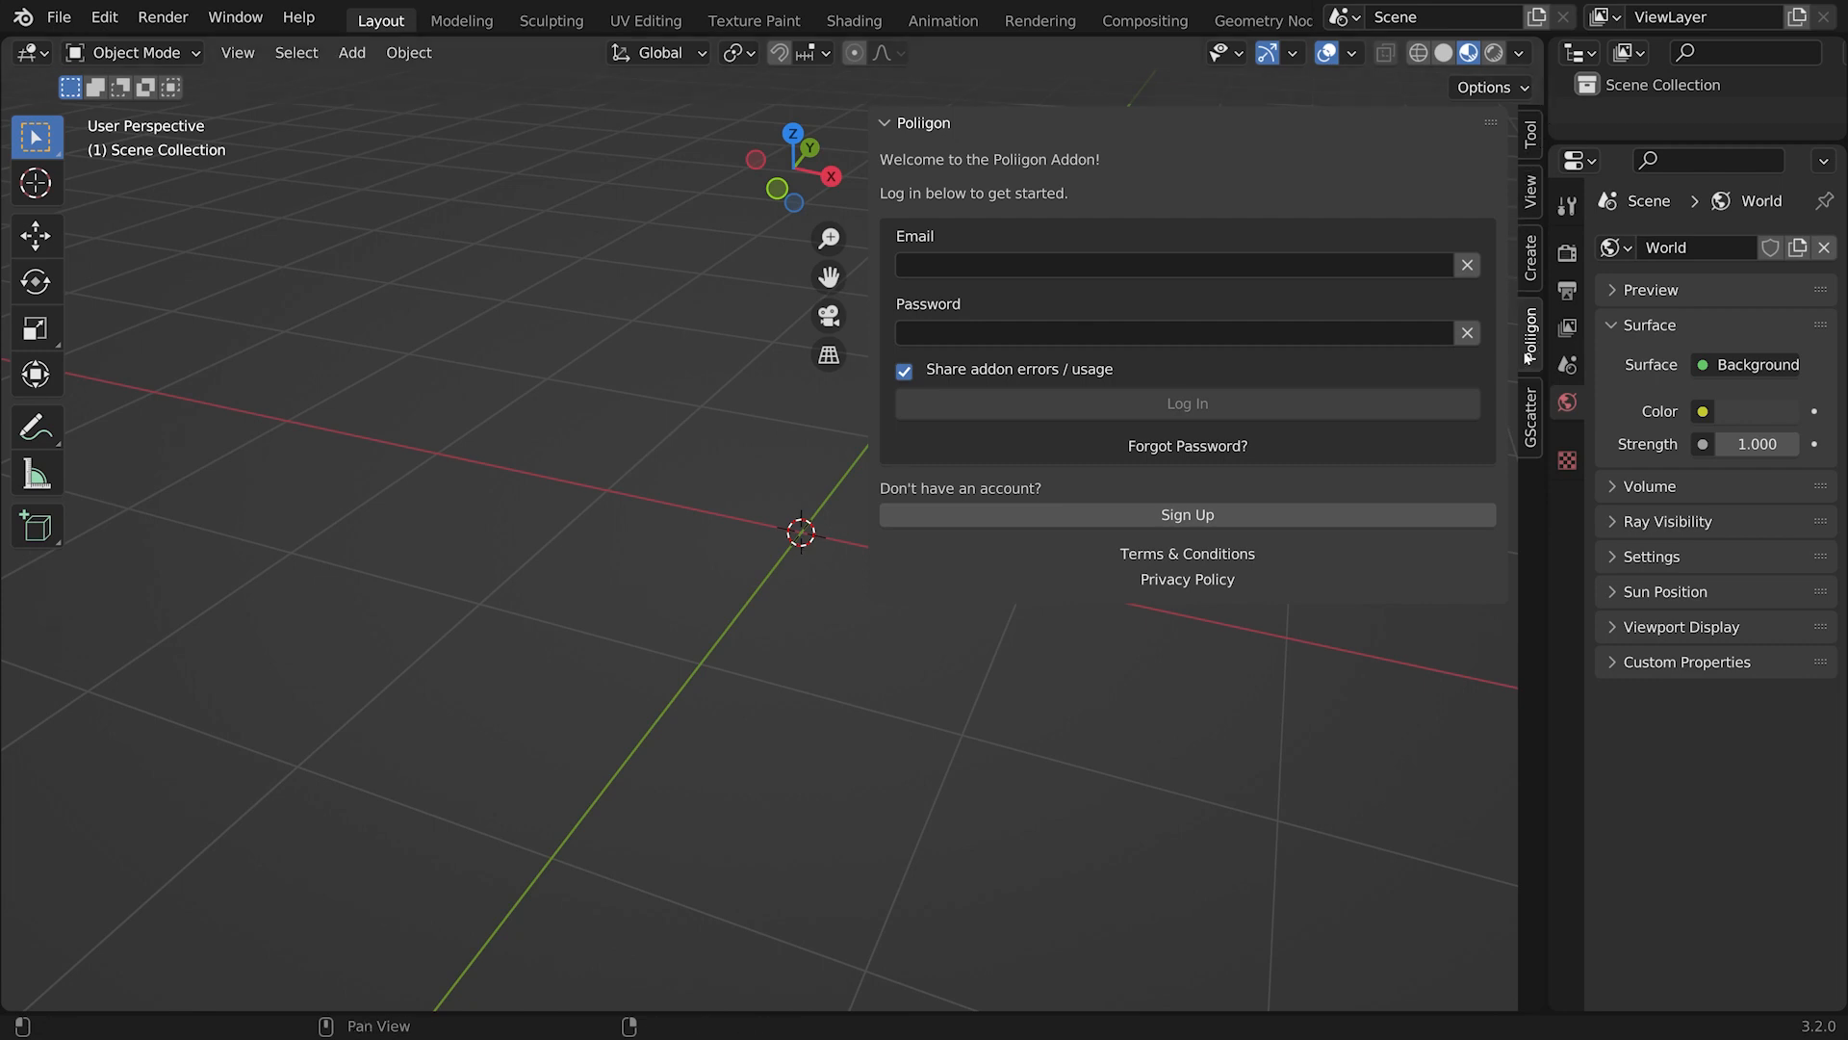
click(1178, 264)
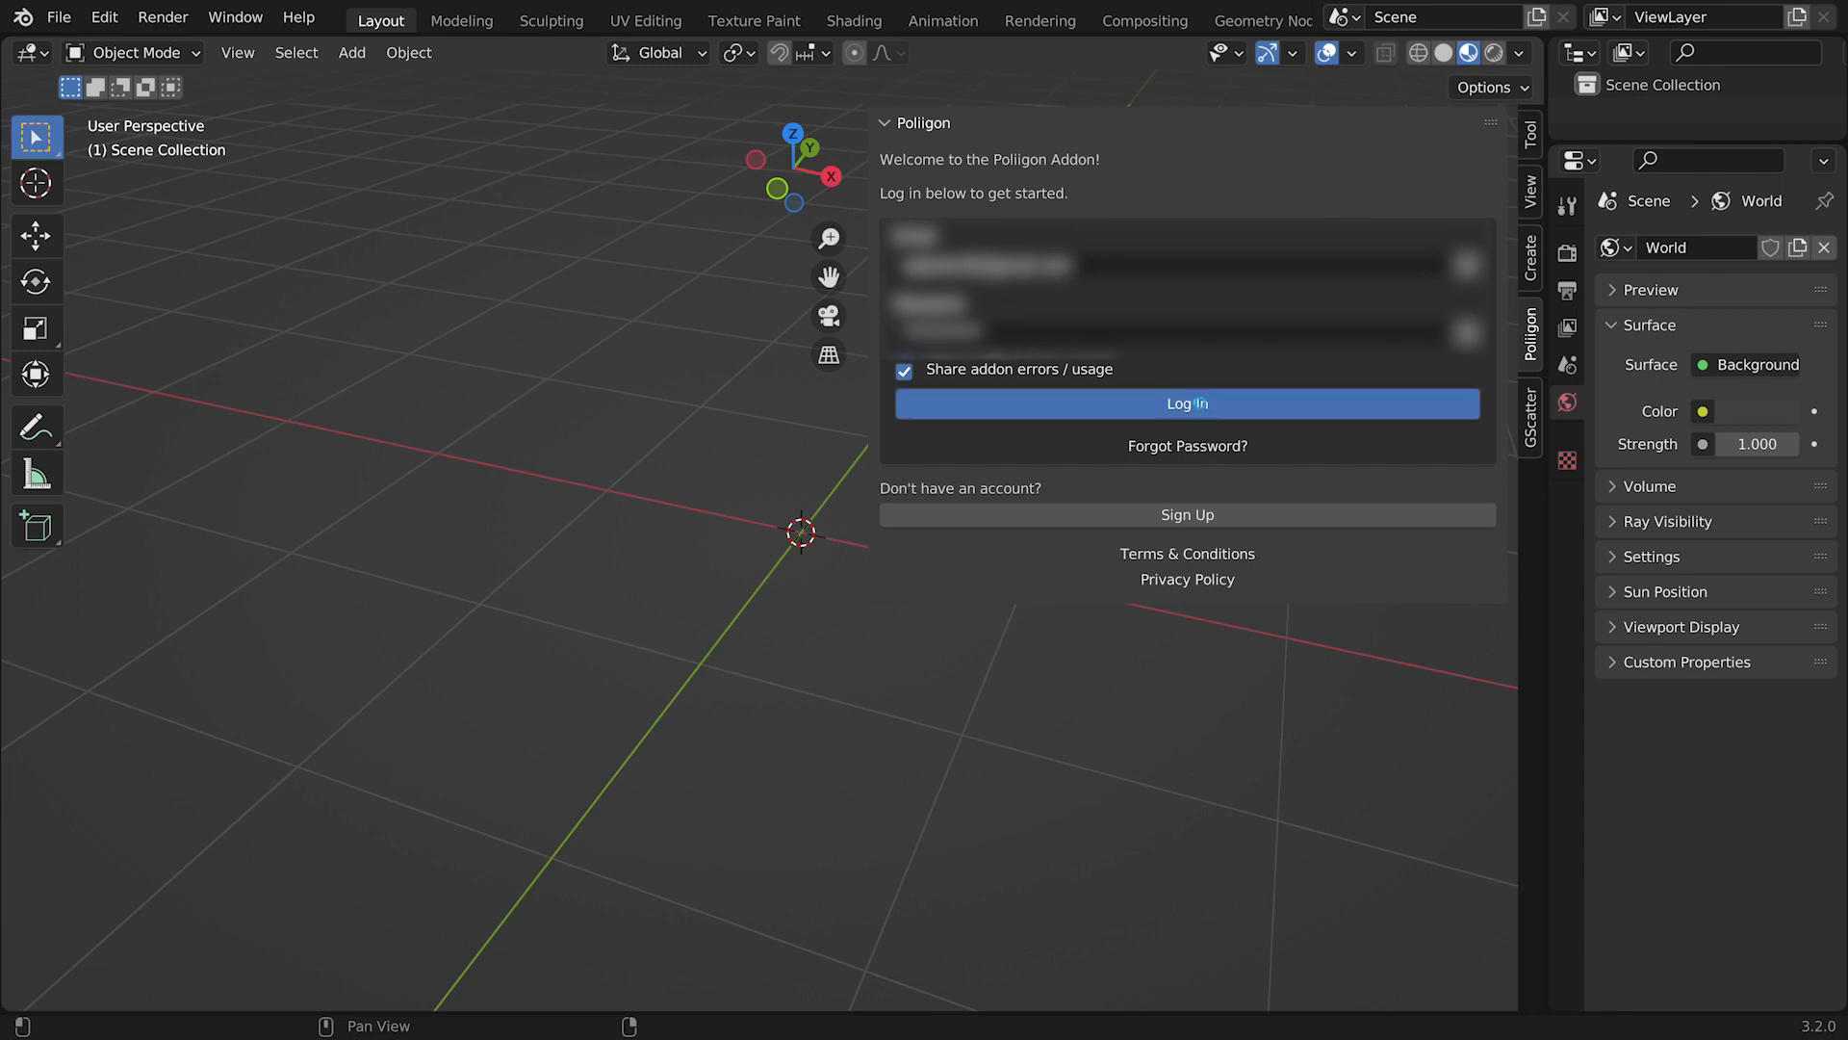
click(1186, 402)
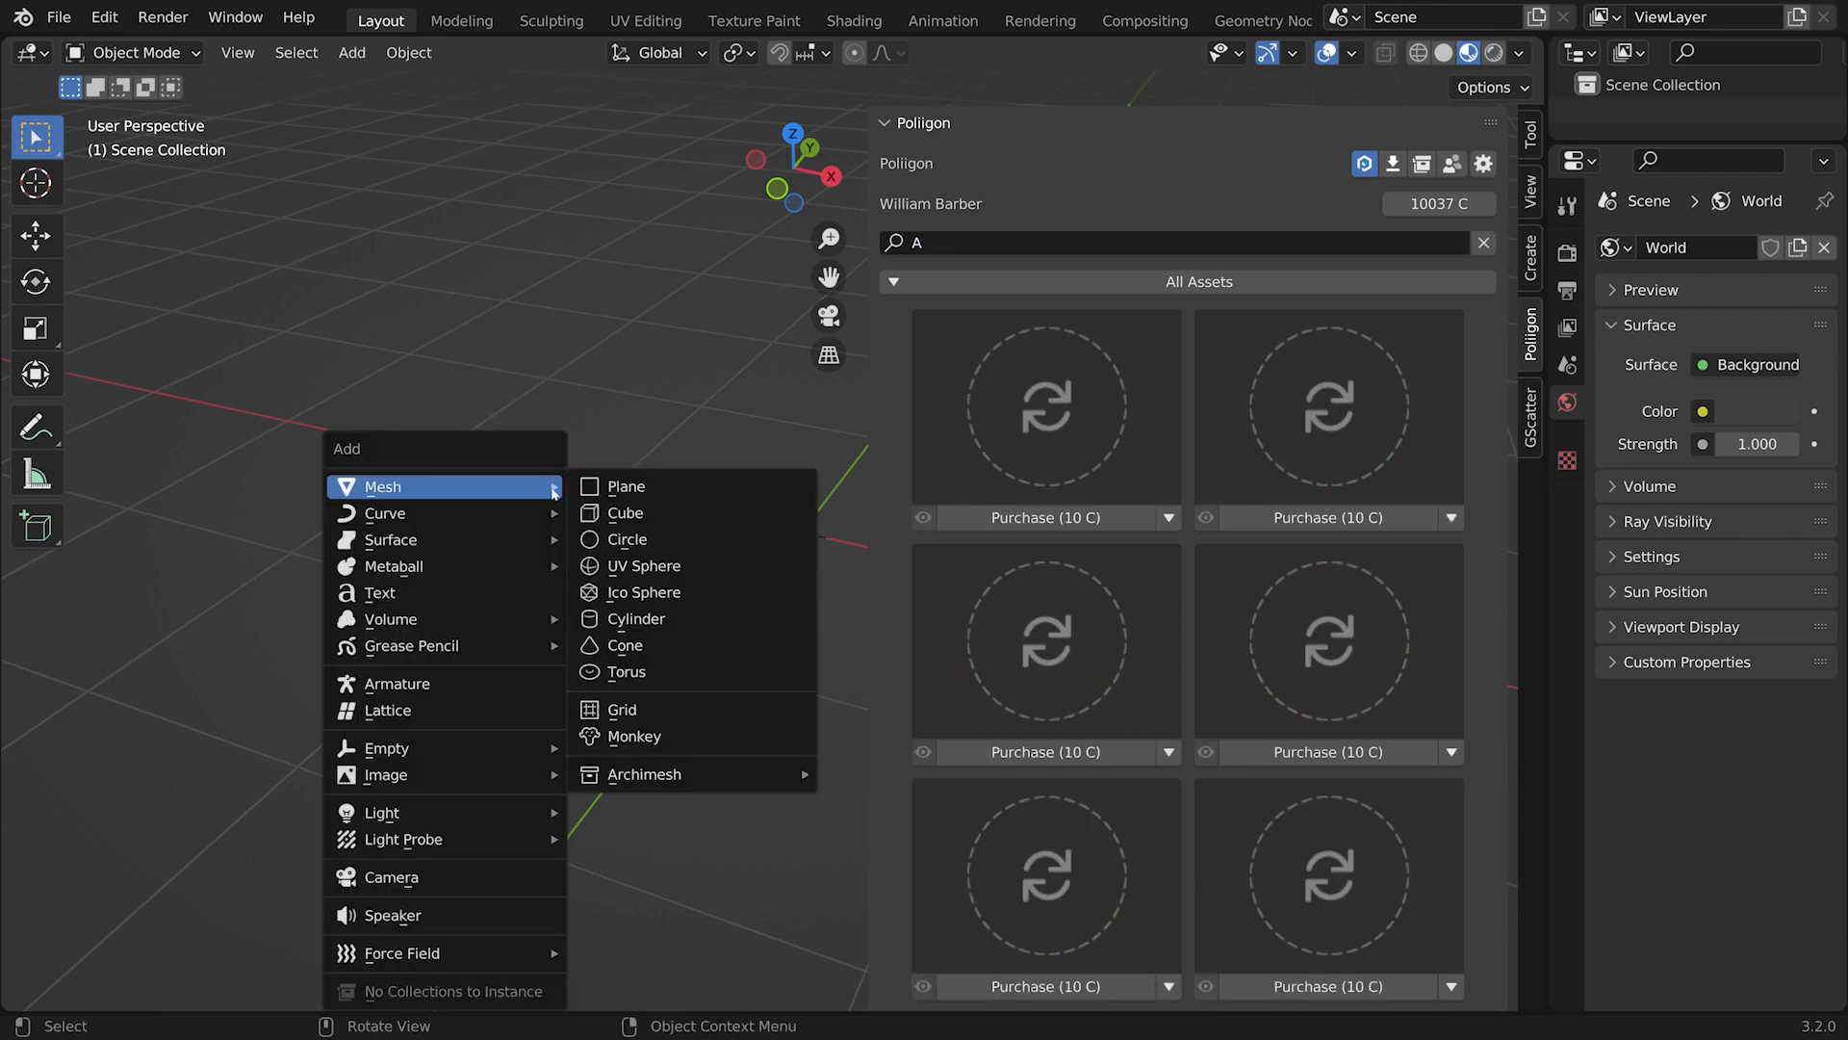
Add a plane mesh to the scene
click(626, 485)
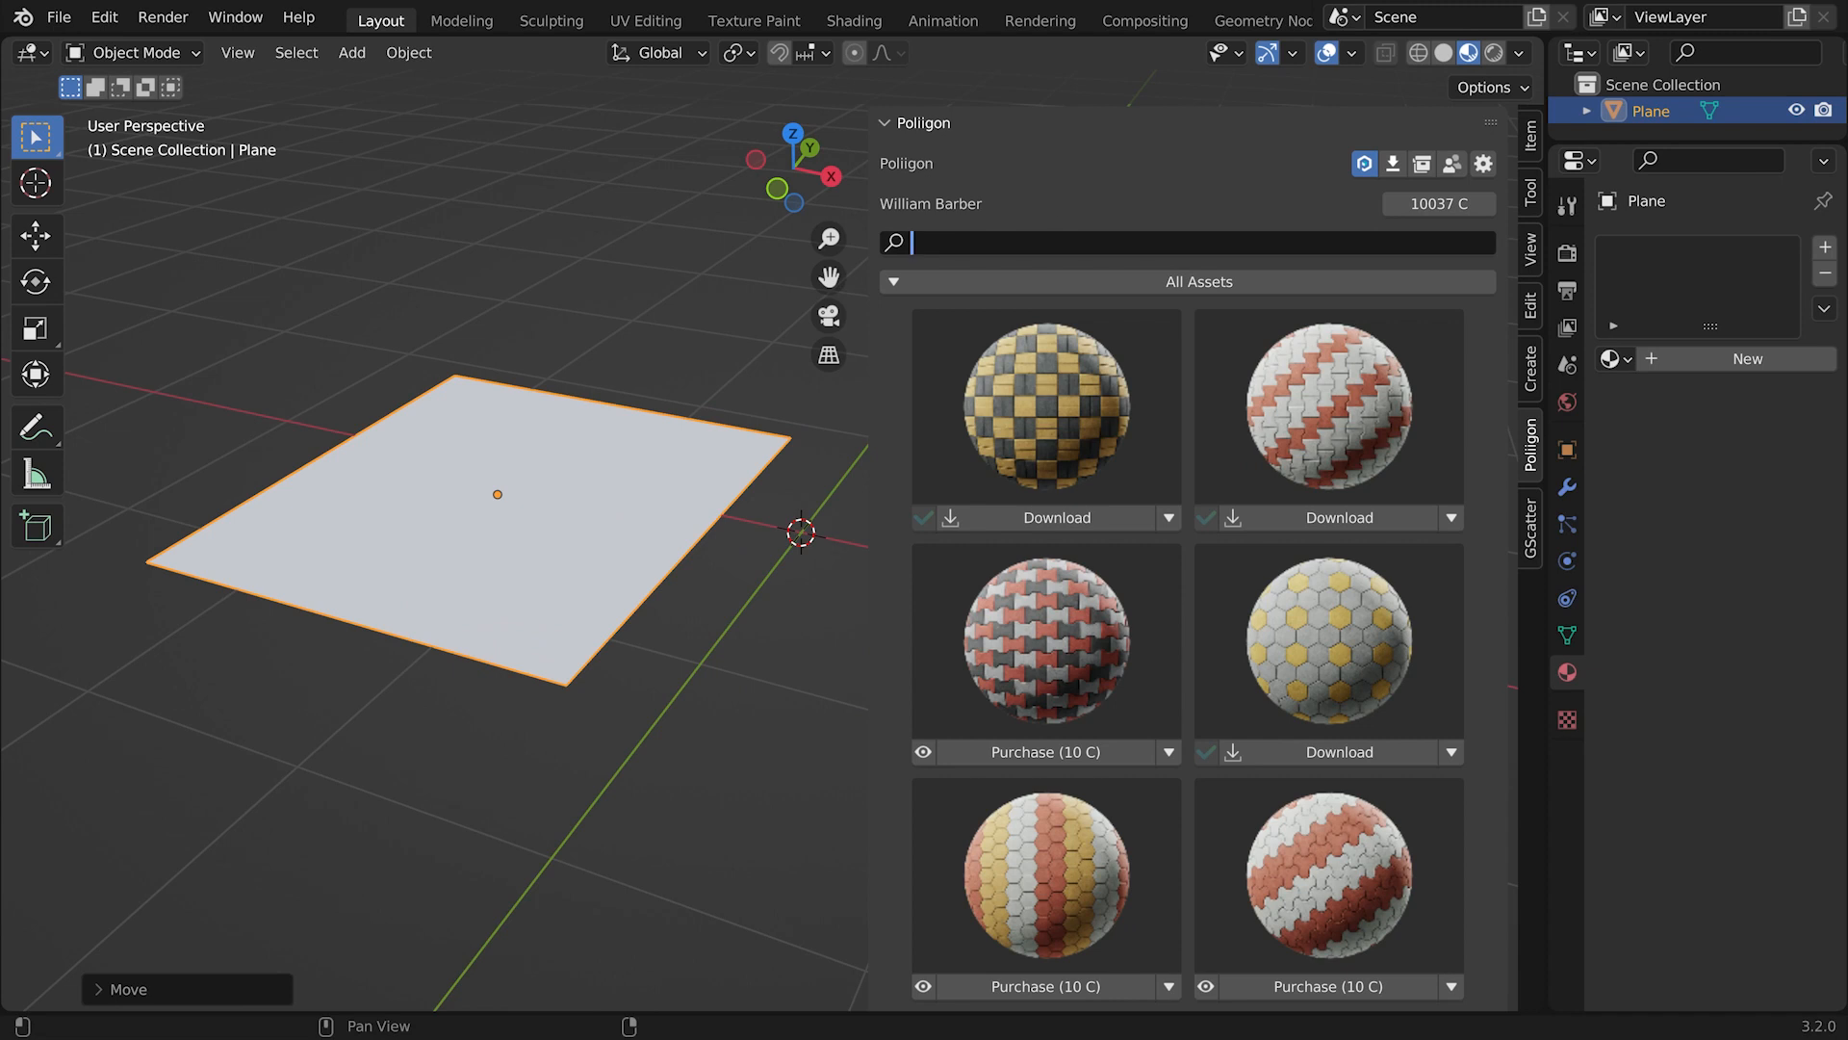
Search the Poliigon library for wood flooring materials
text(wood looring)
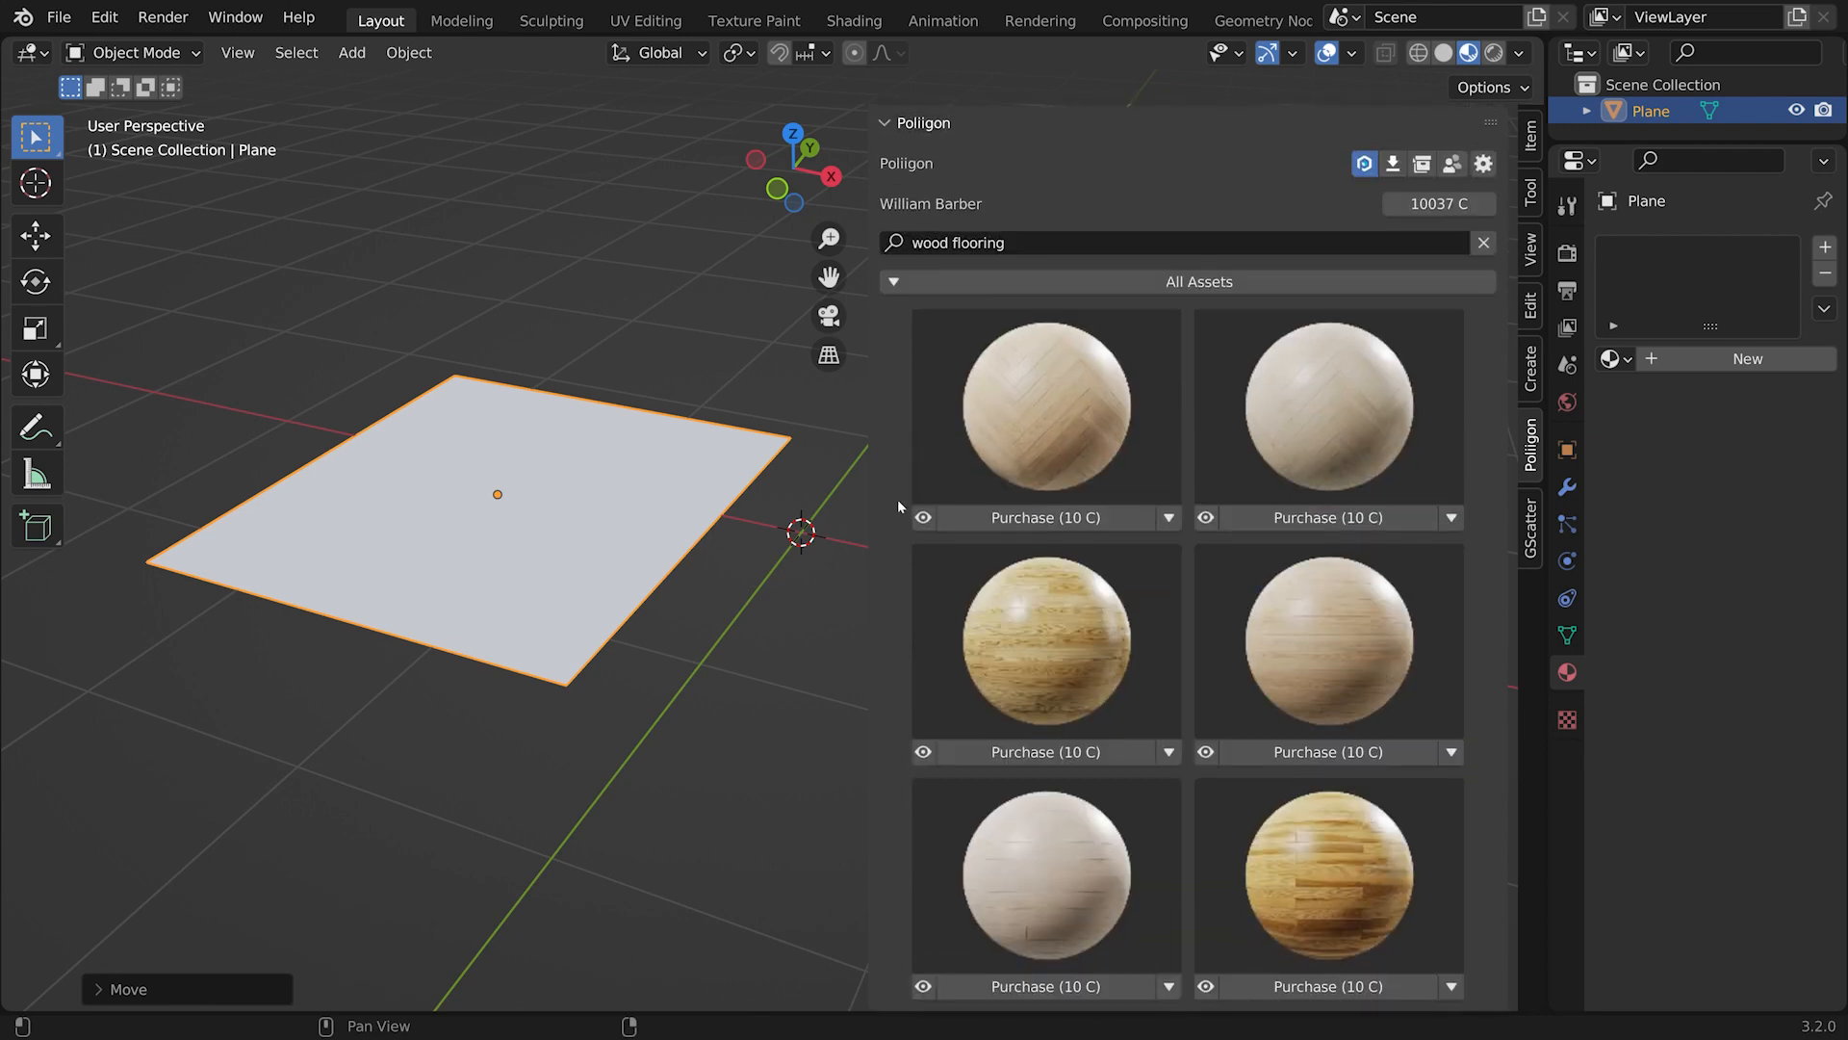
mouse_move(1130, 791)
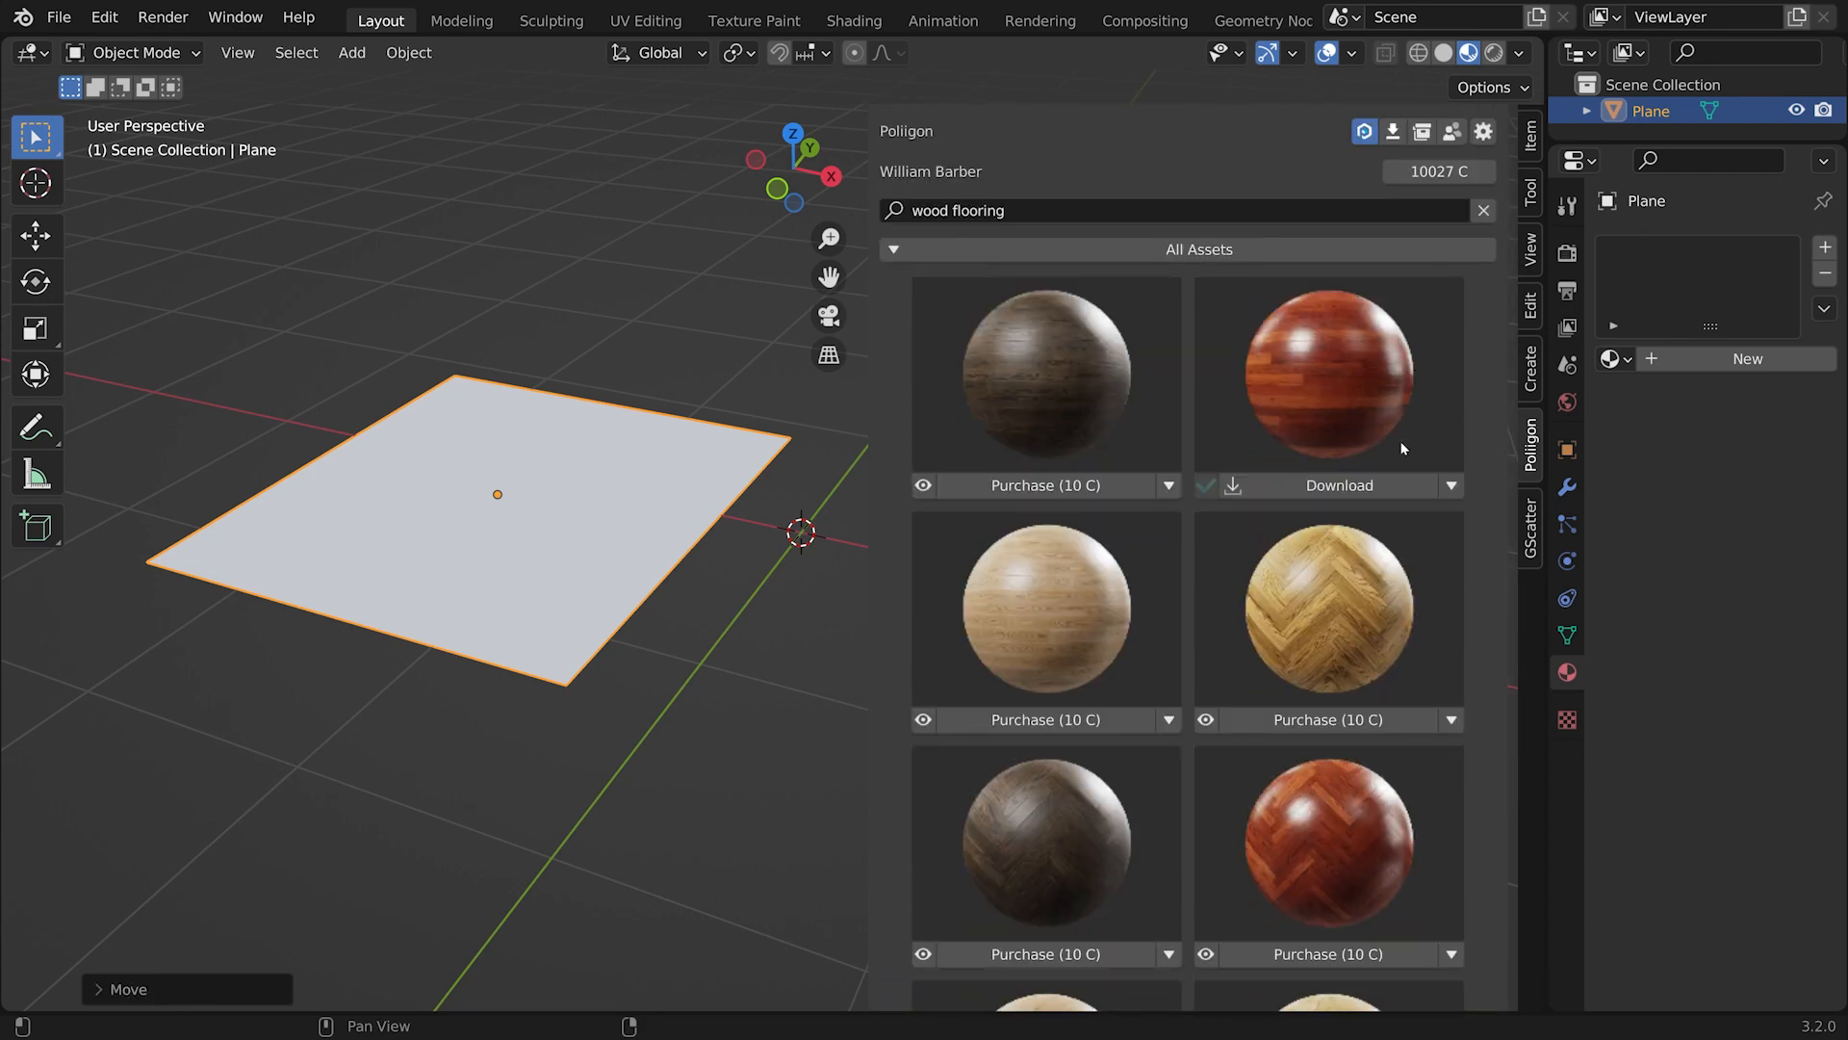
mouse_move(1328, 354)
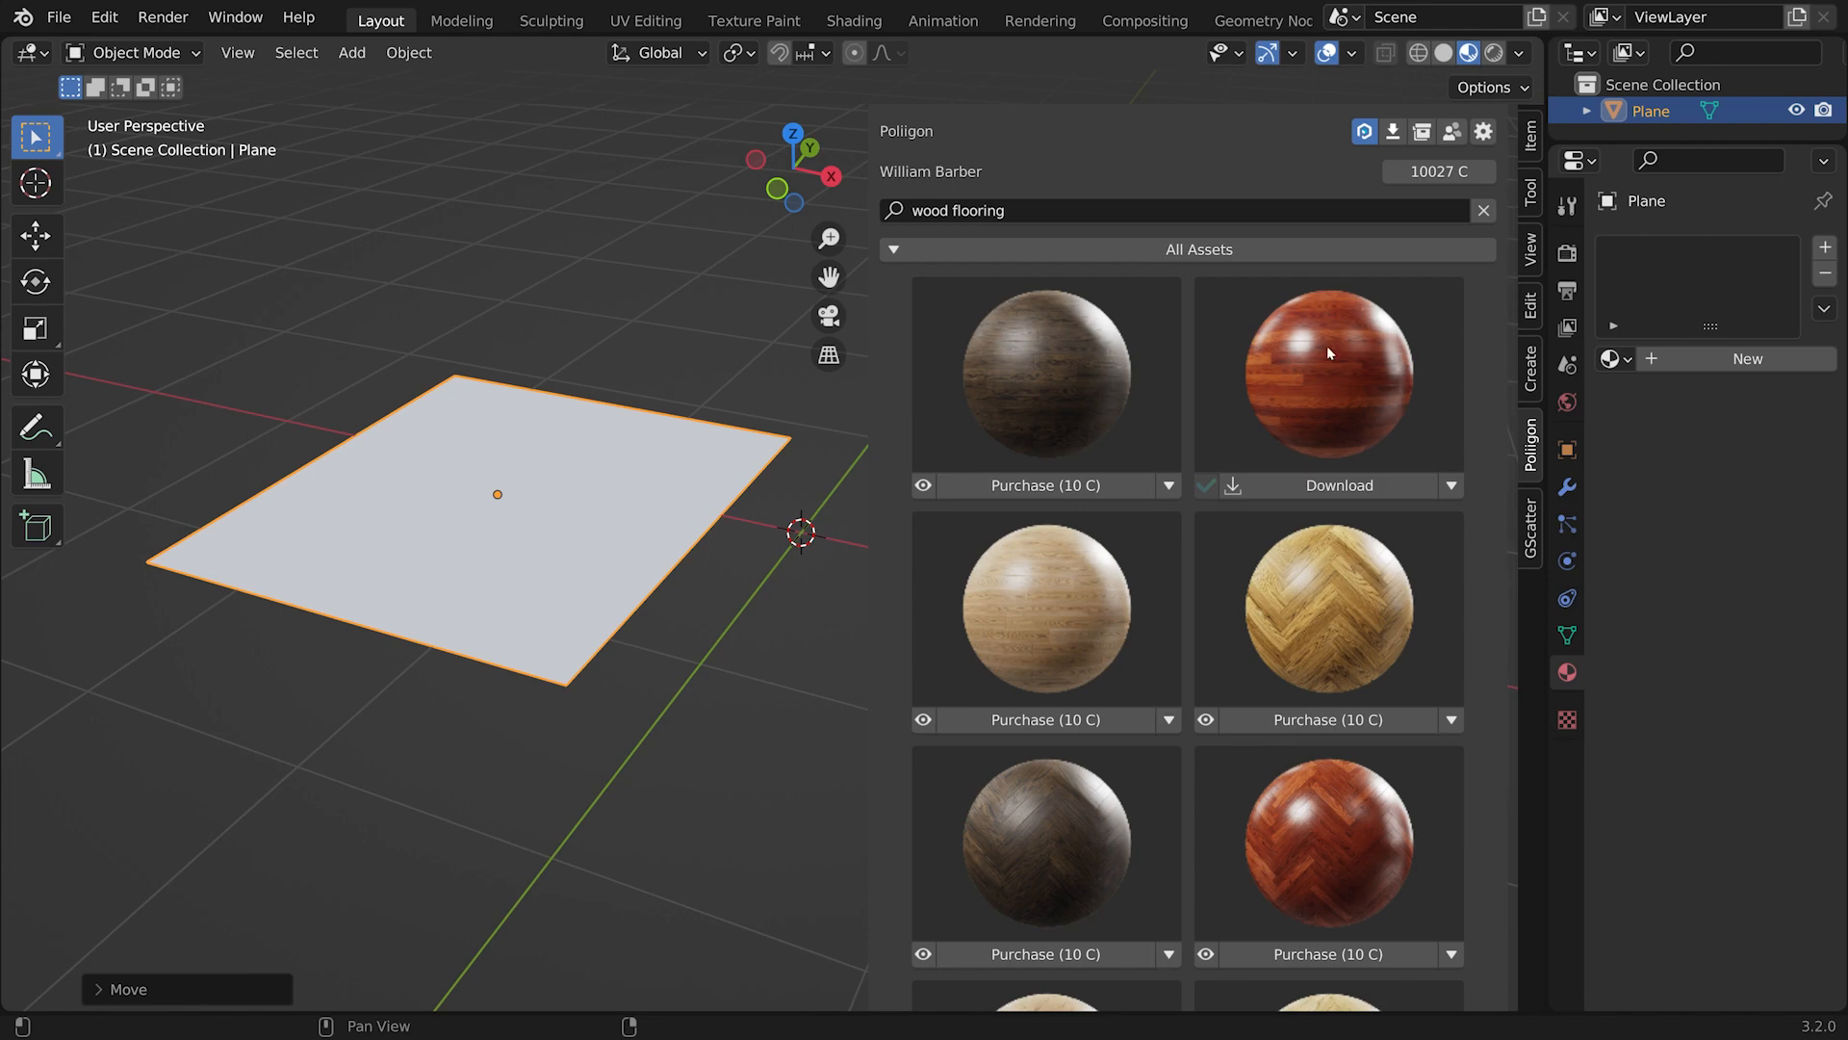
mouse_move(1338, 506)
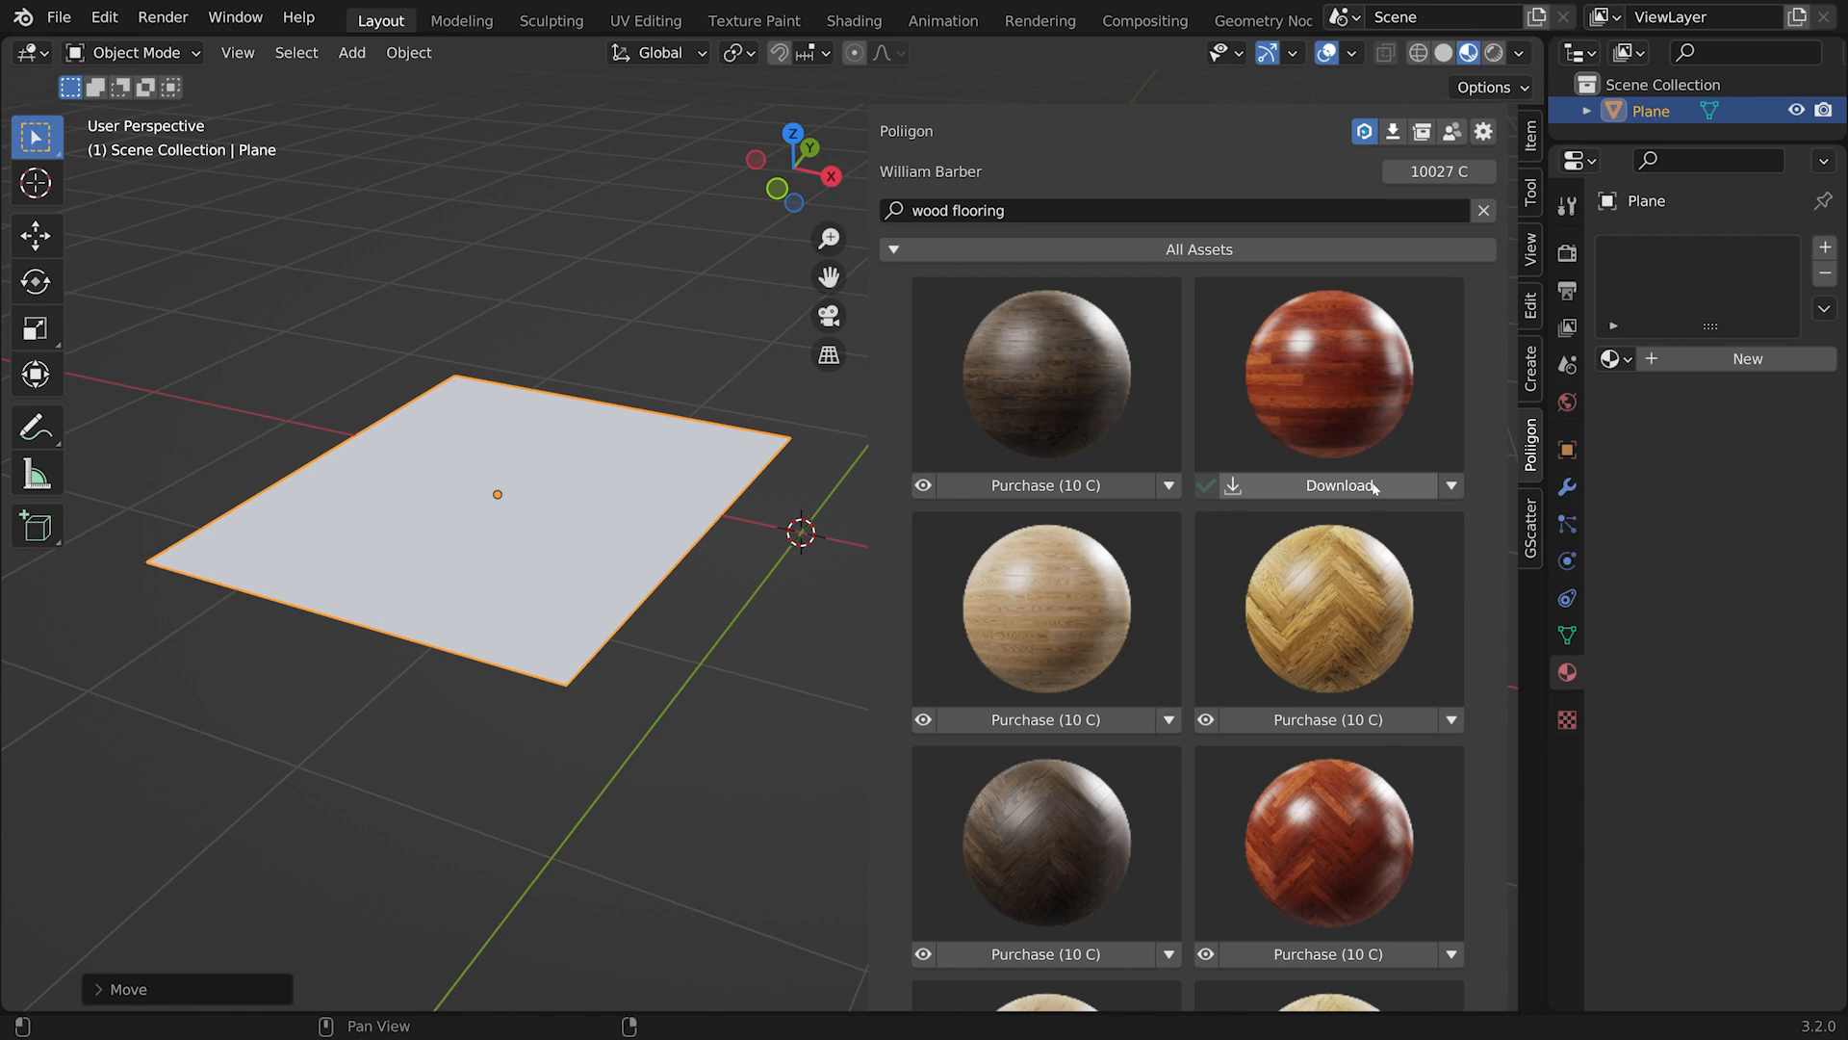
mouse_move(1340, 485)
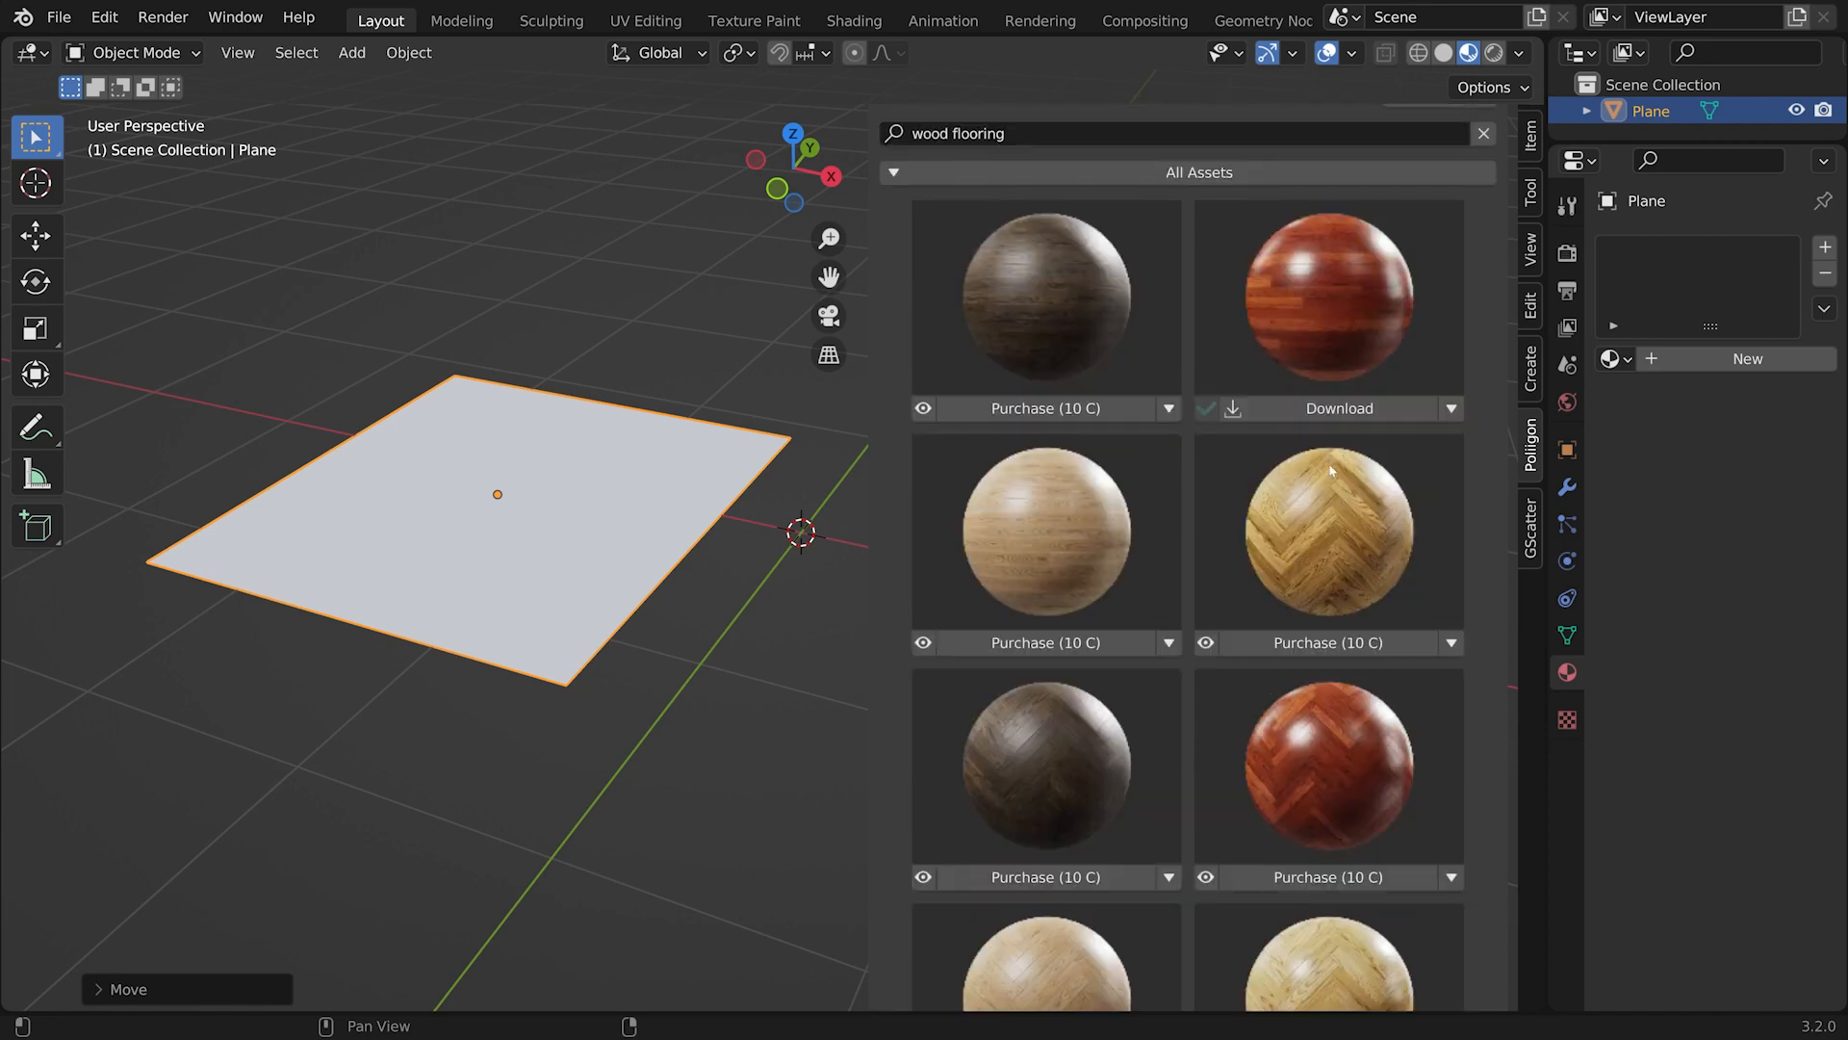
scroll(down, 3)
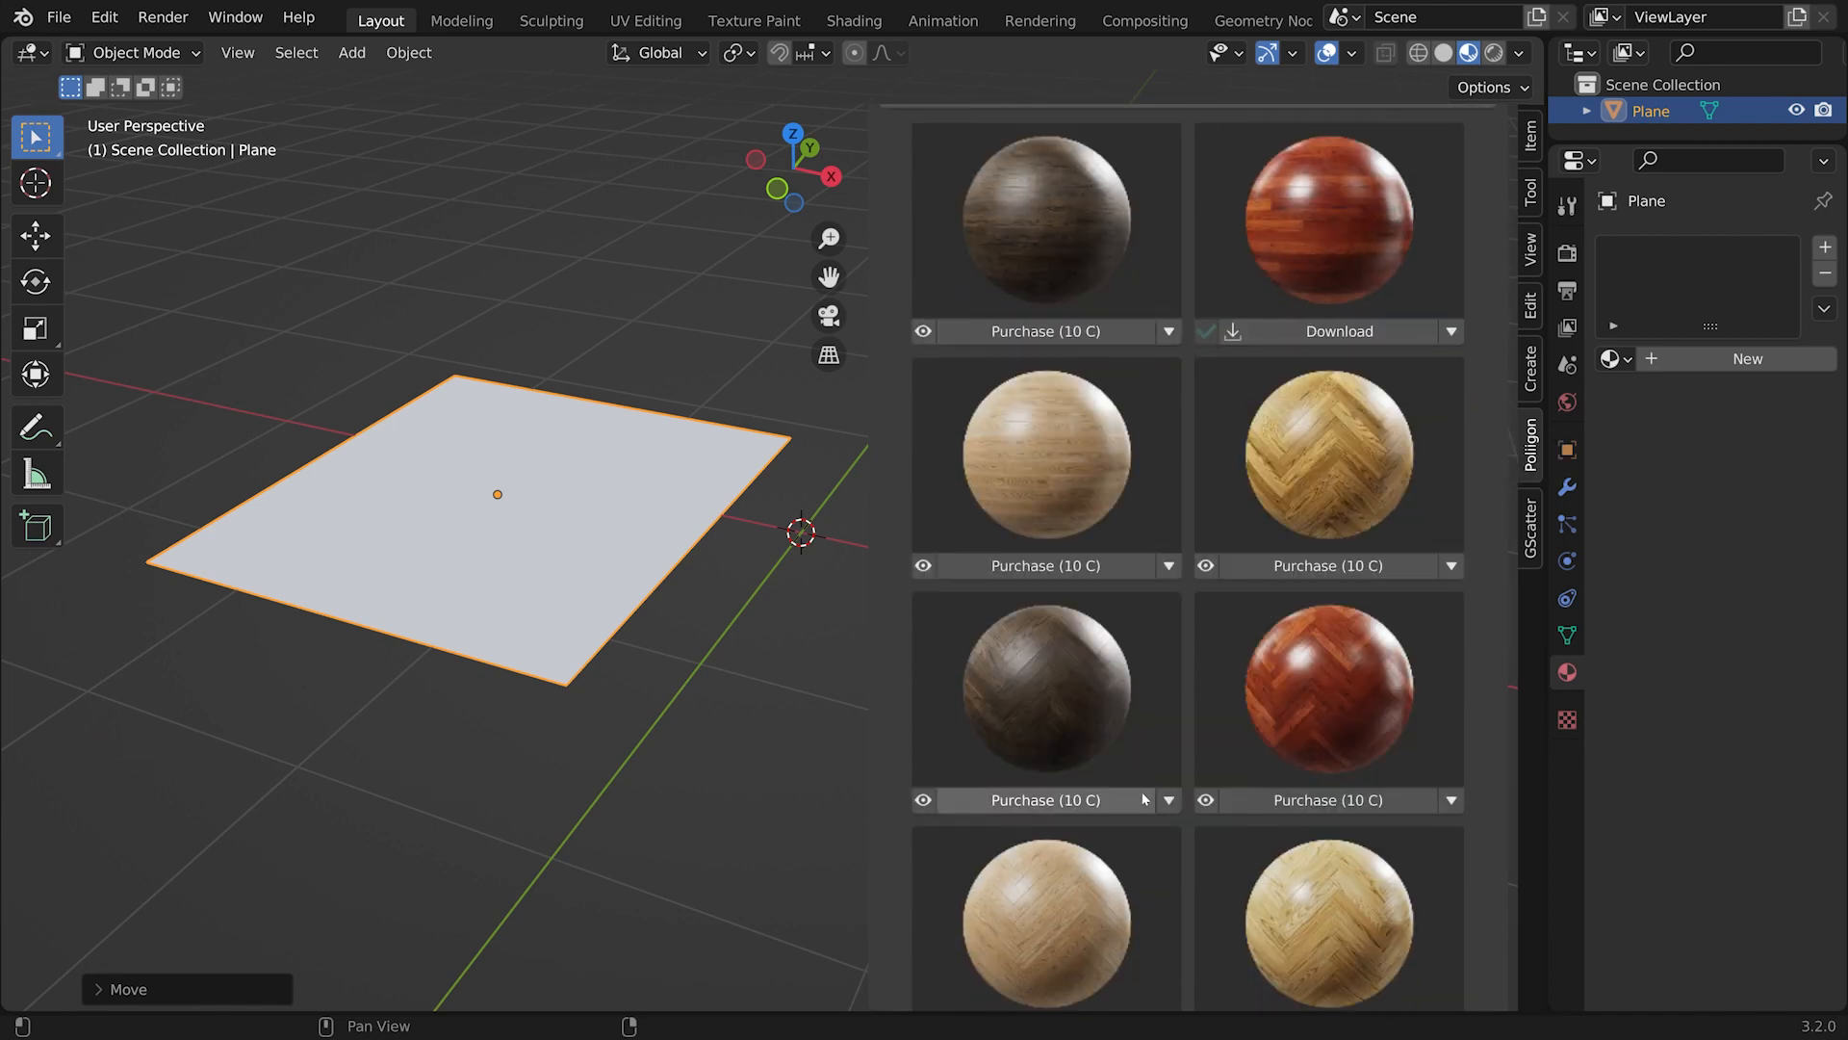
scroll(down, 3)
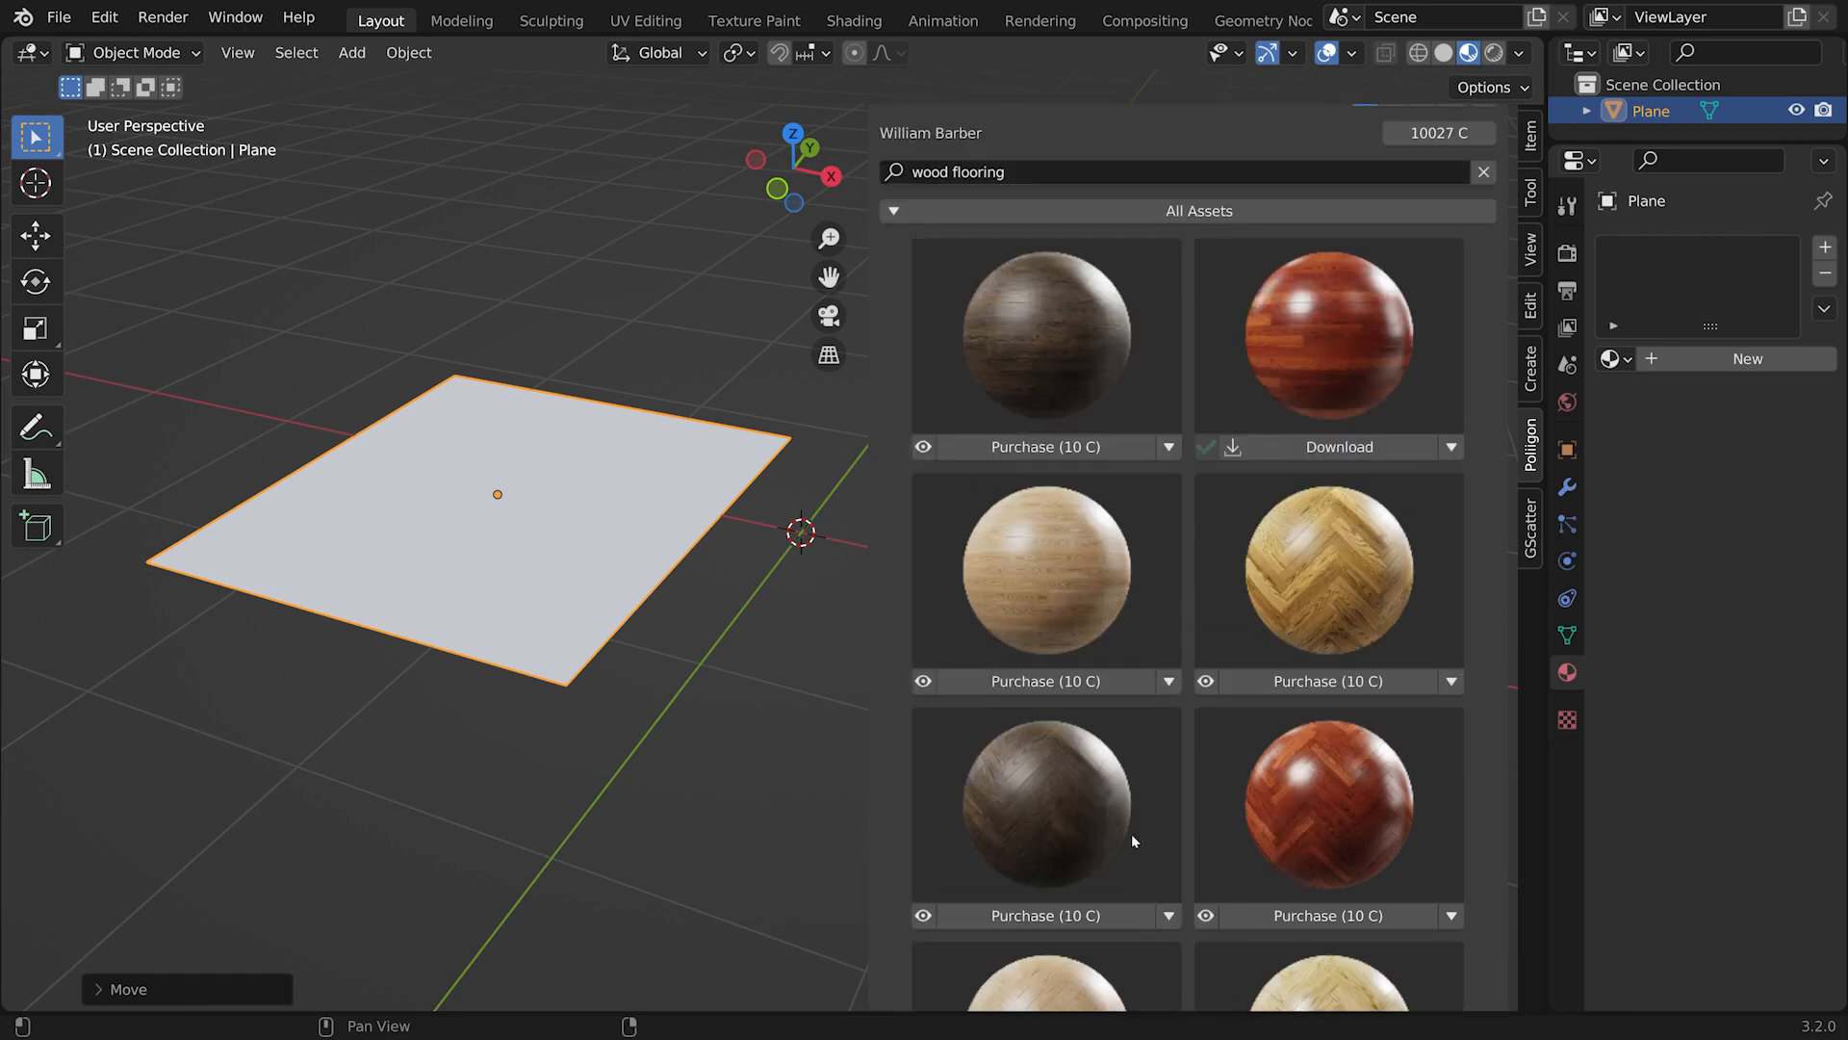
scroll(down, 3)
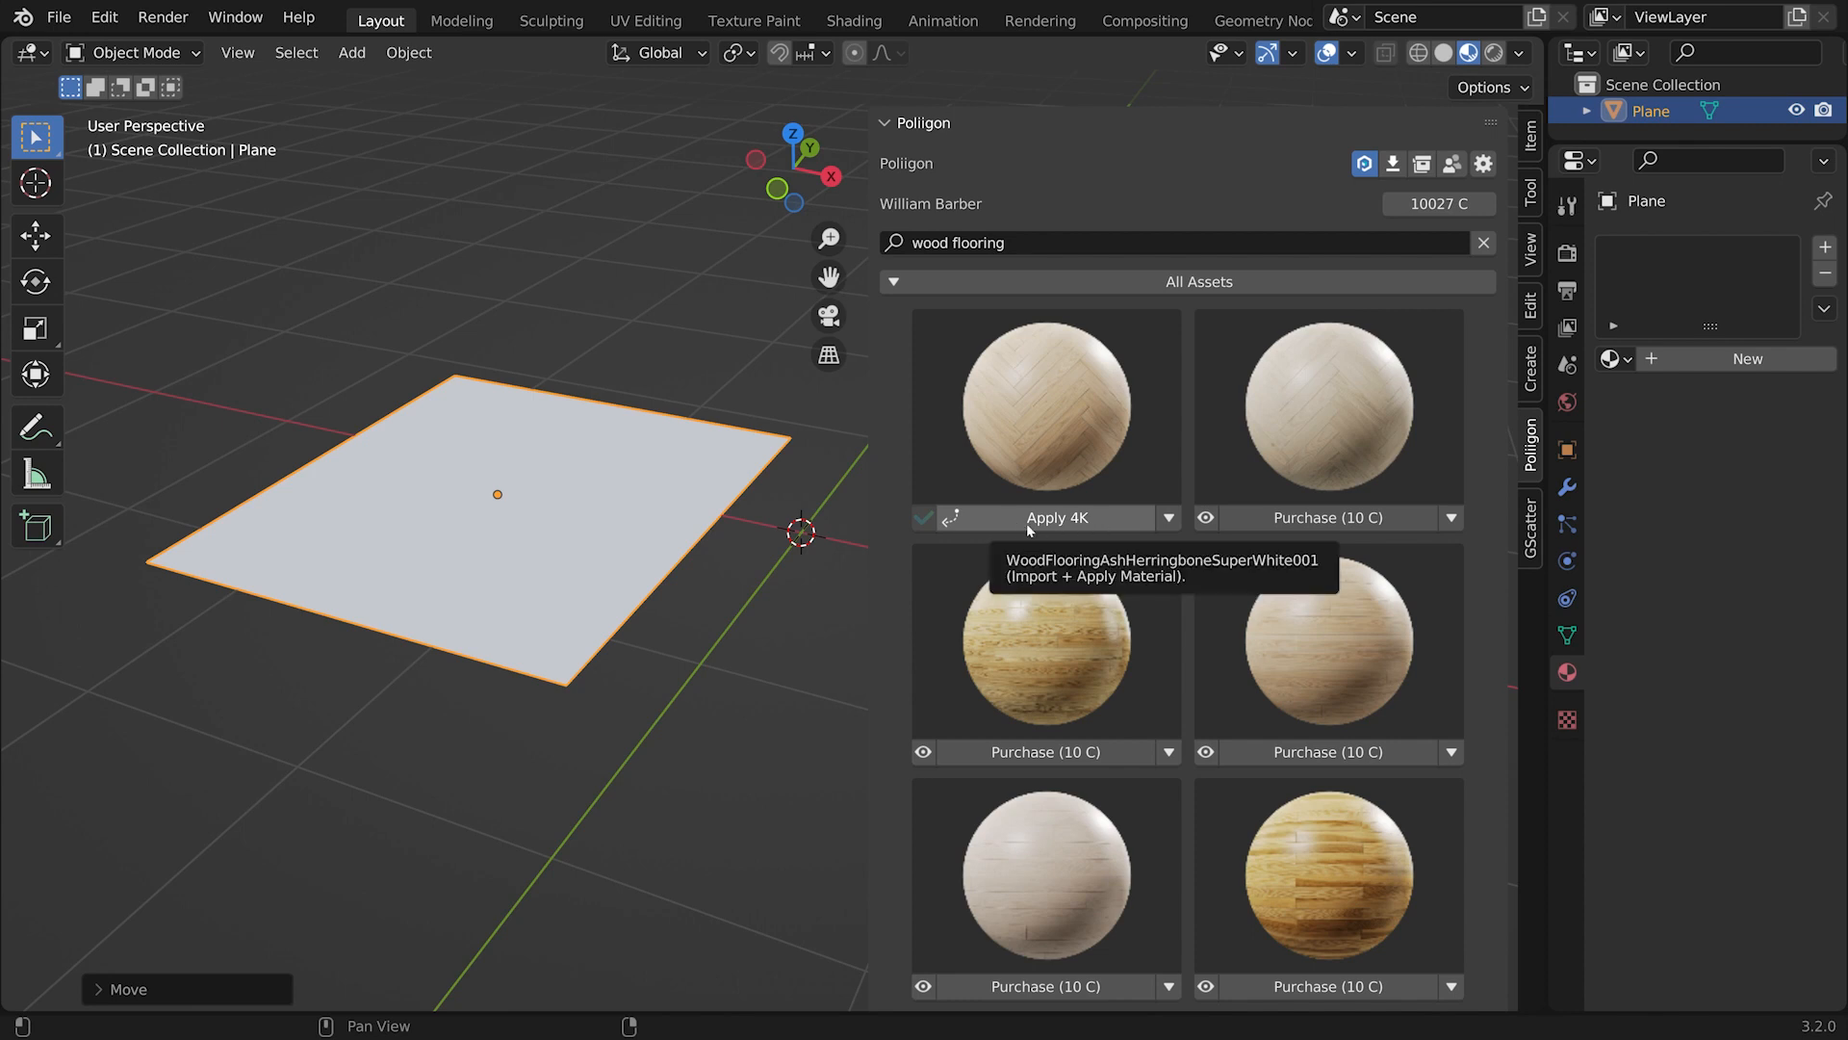
mouse_move(1089, 522)
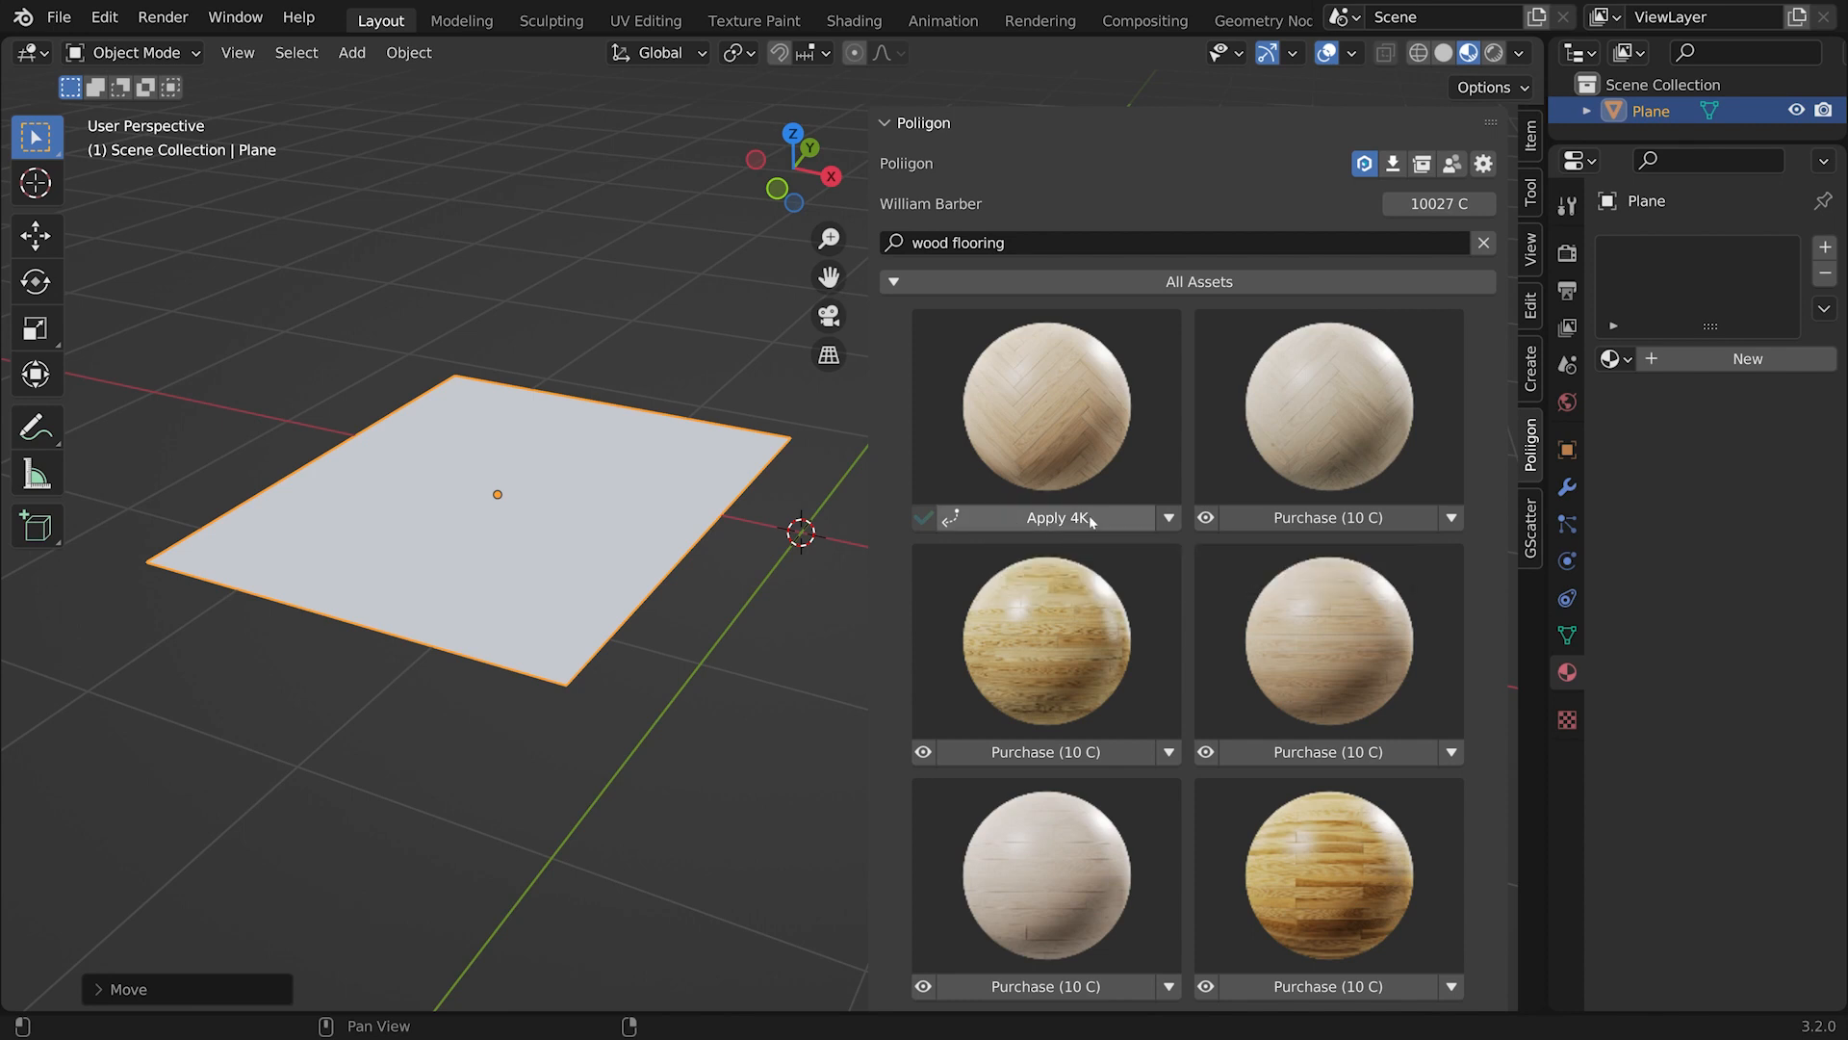
Check the herringbone ash flooring's texture size options (1K–8K) and re-expand the Poliigon panel
click(1166, 518)
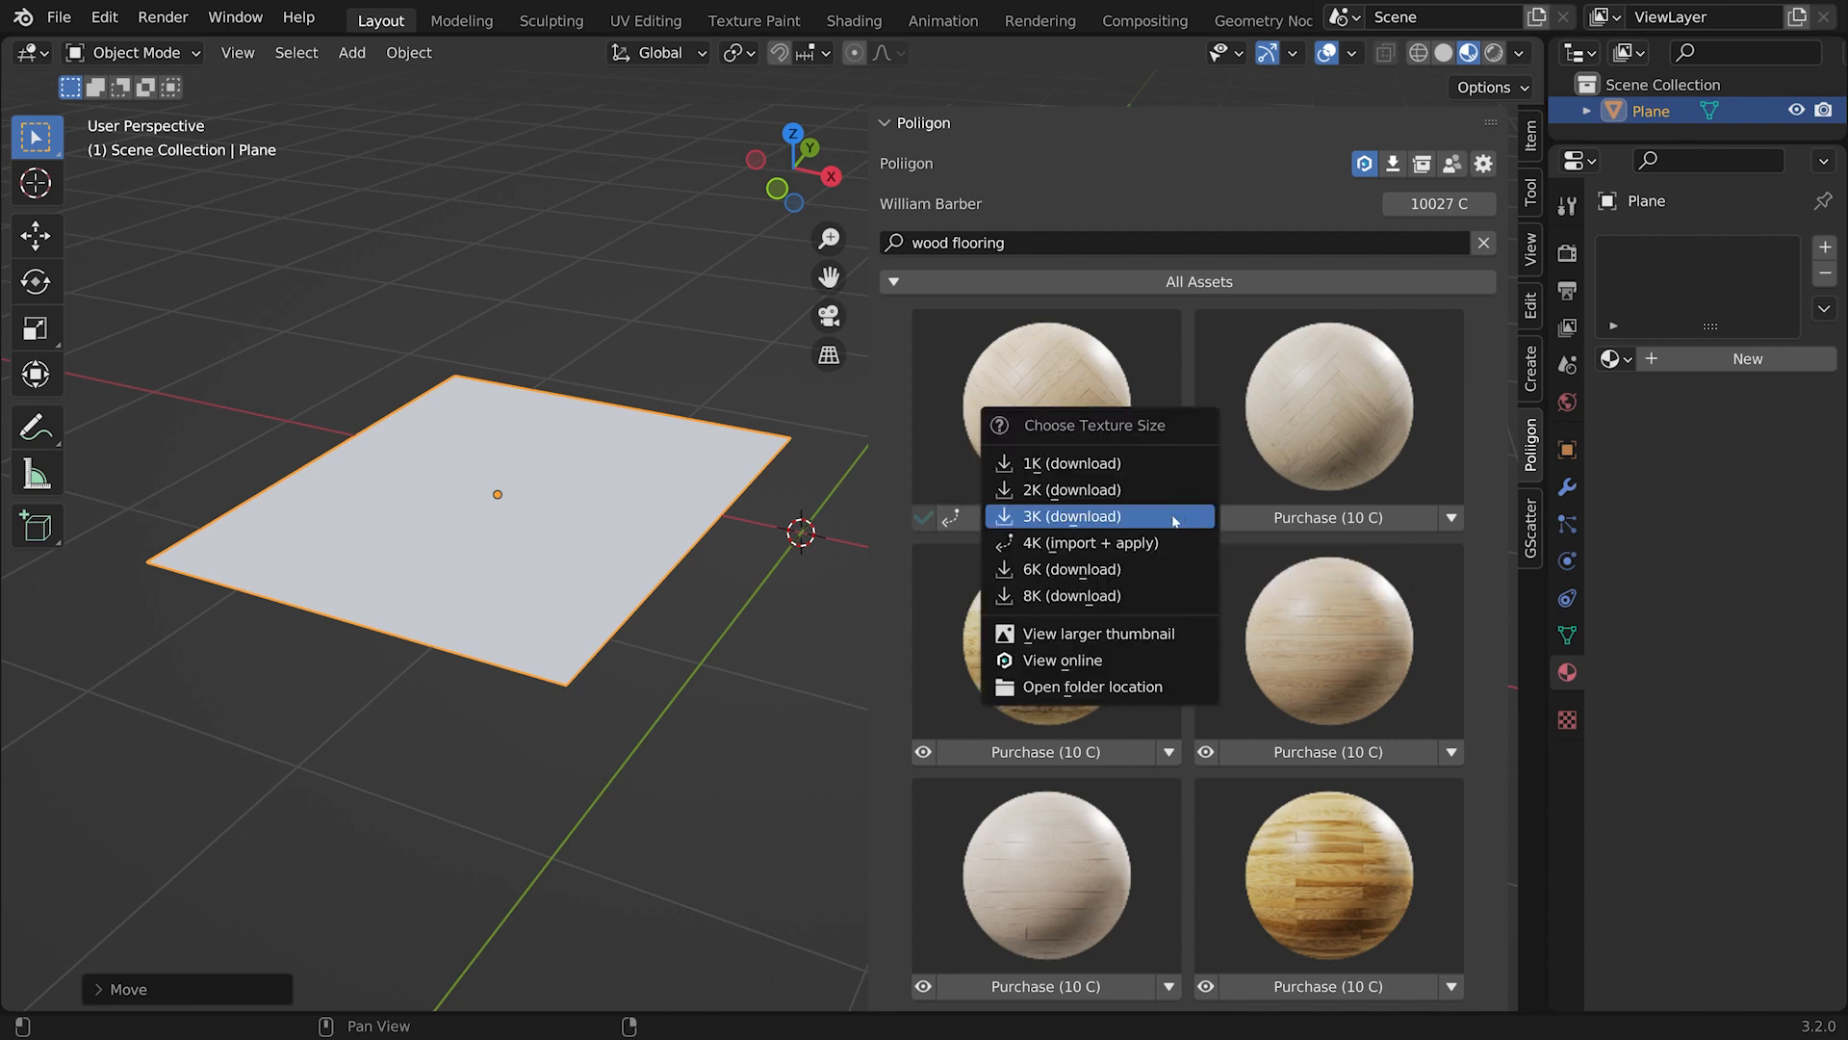
mouse_move(1049, 537)
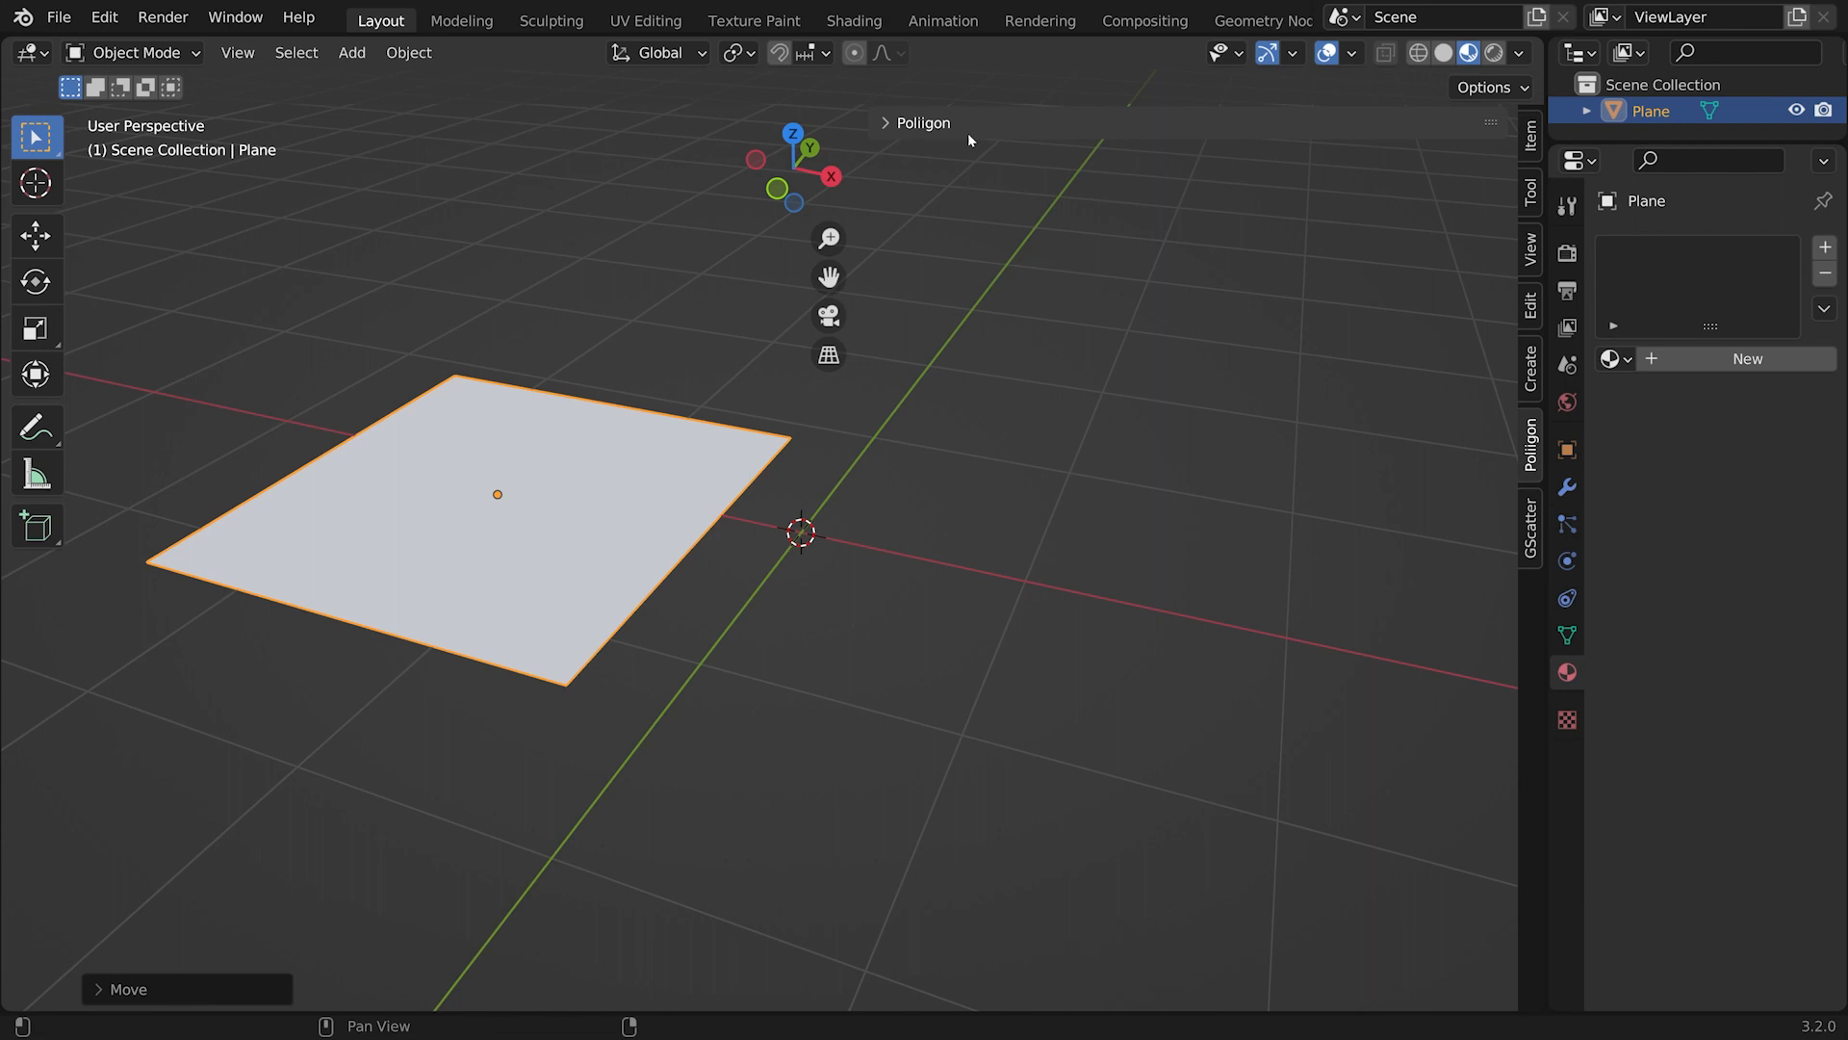
click(884, 123)
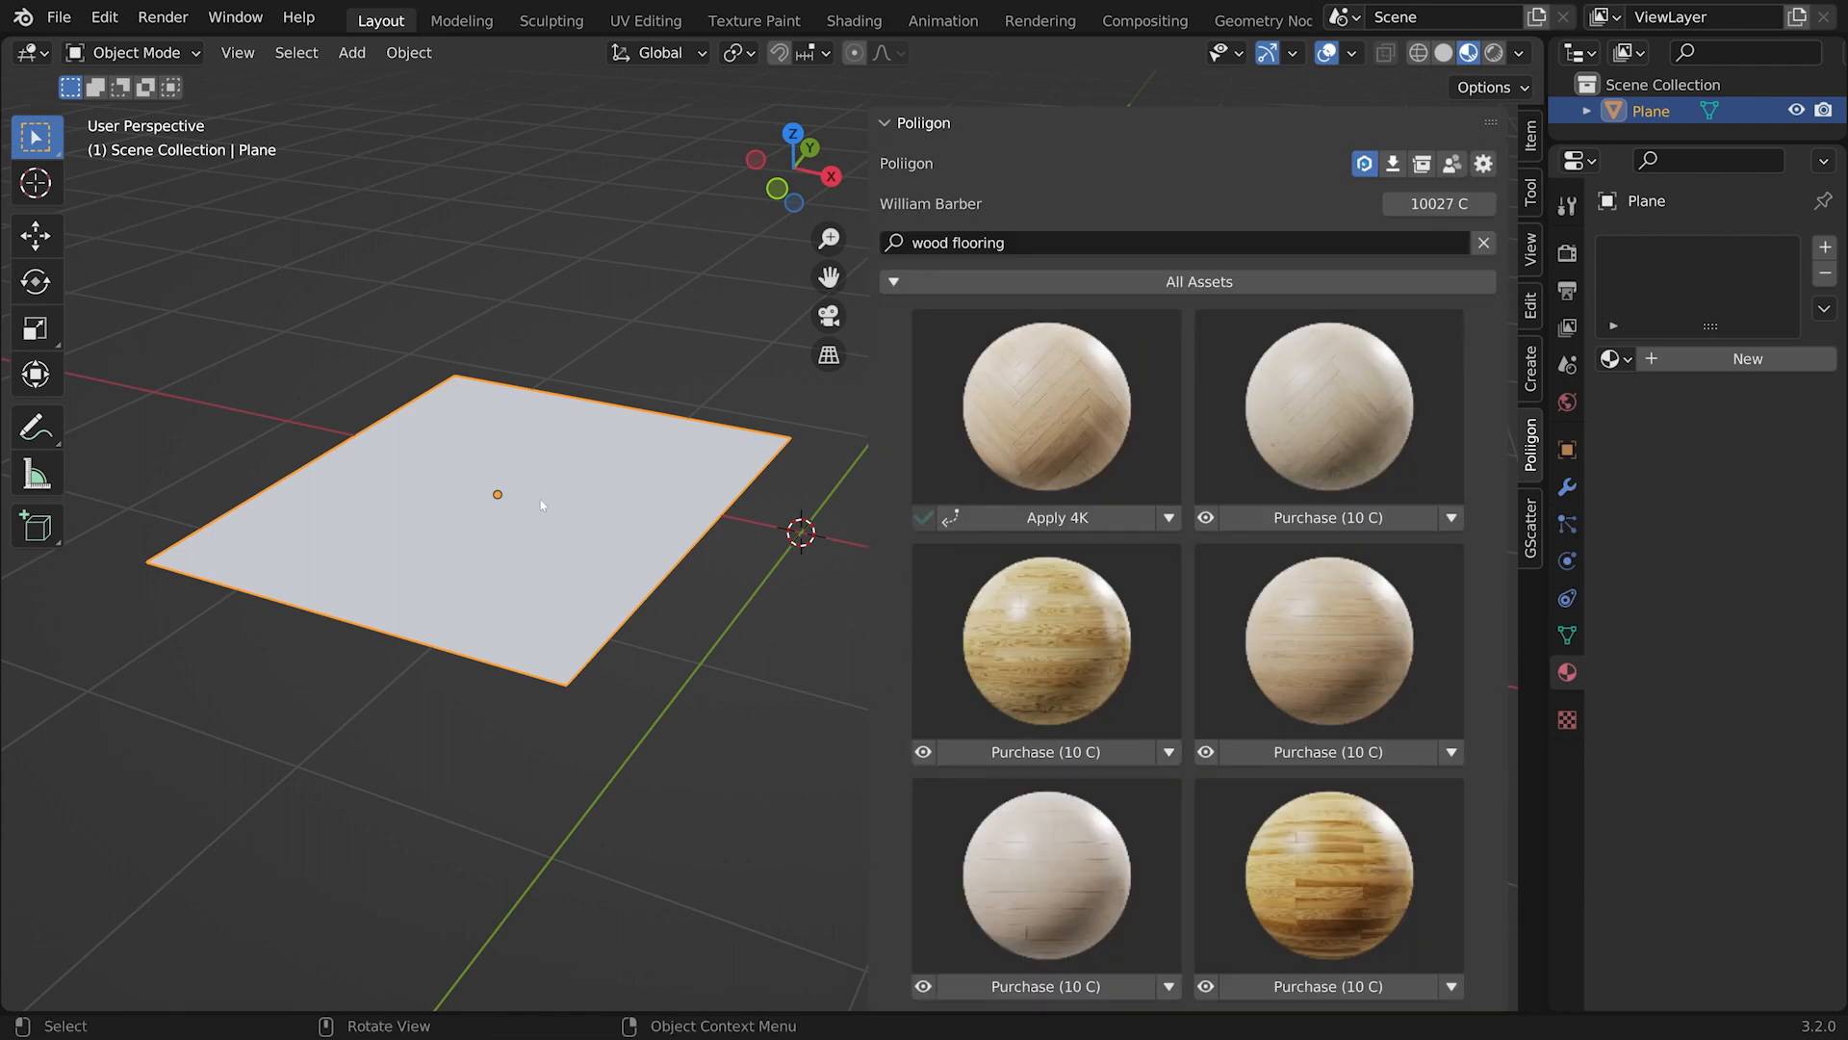